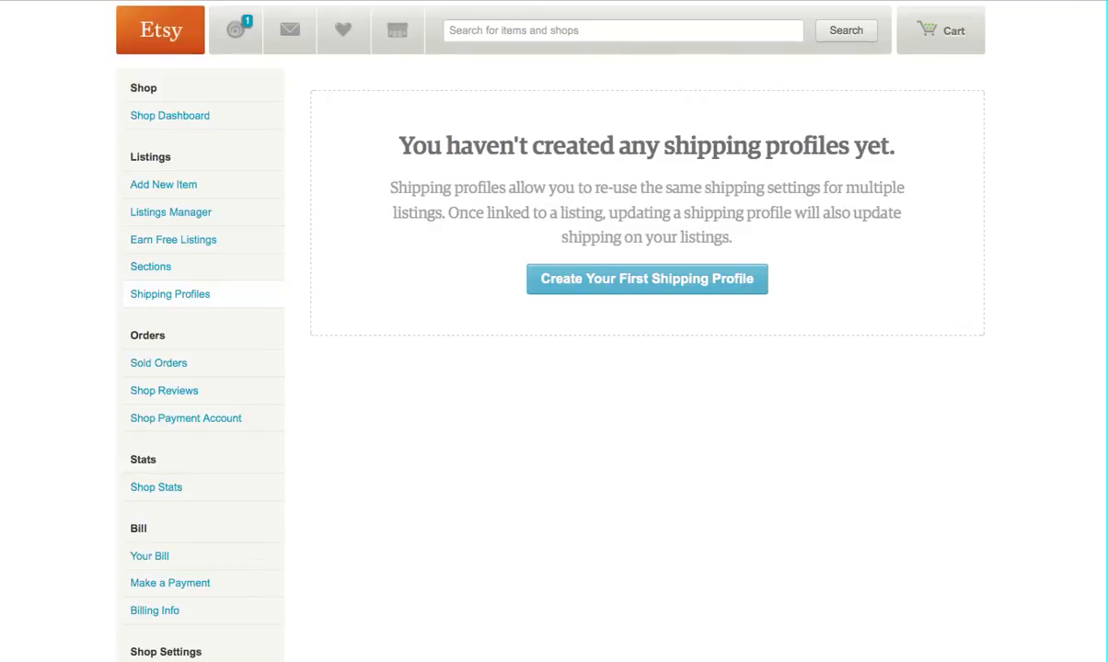
pyautogui.moveTo(143, 317)
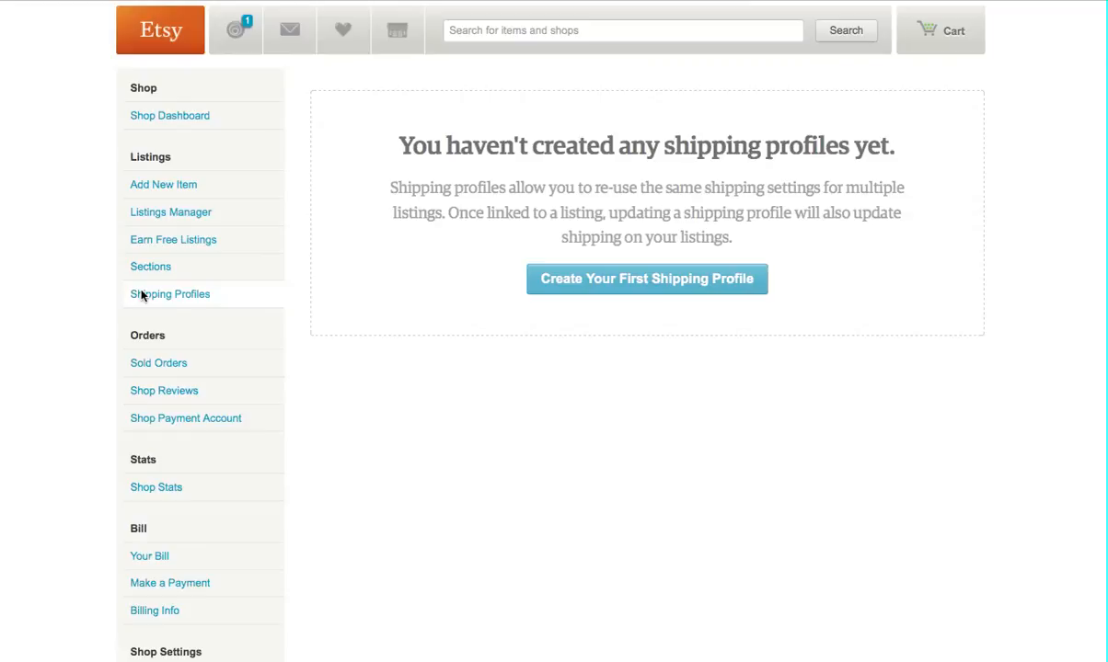
pyautogui.moveTo(166, 296)
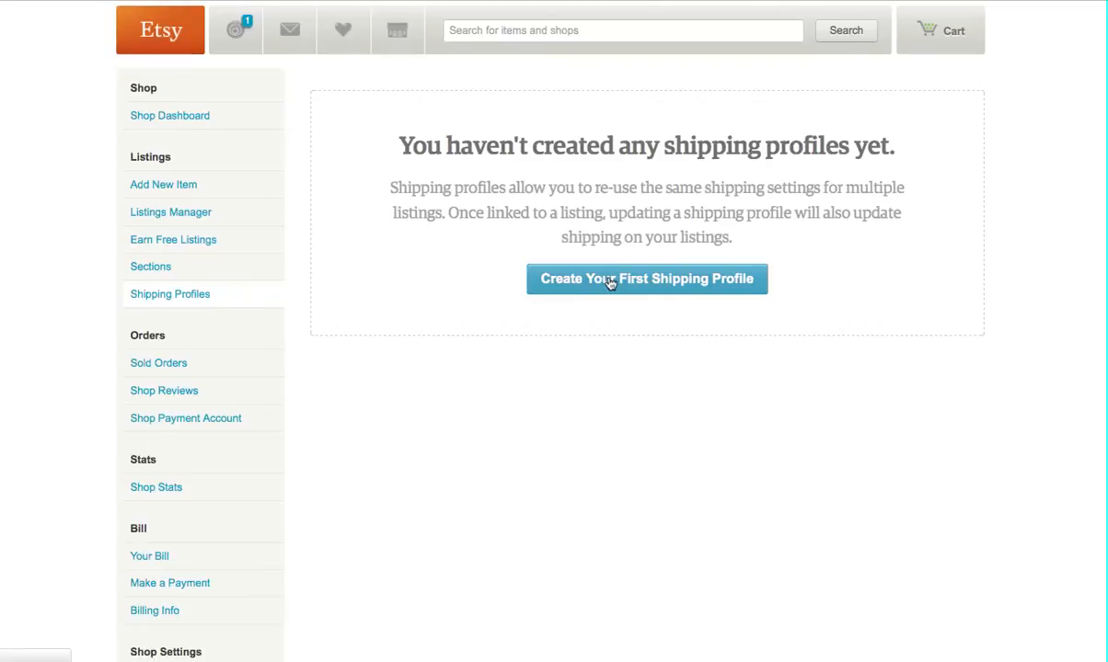
# Begin the first shipping profile and name it T-Shirts
pyautogui.click(646, 279)
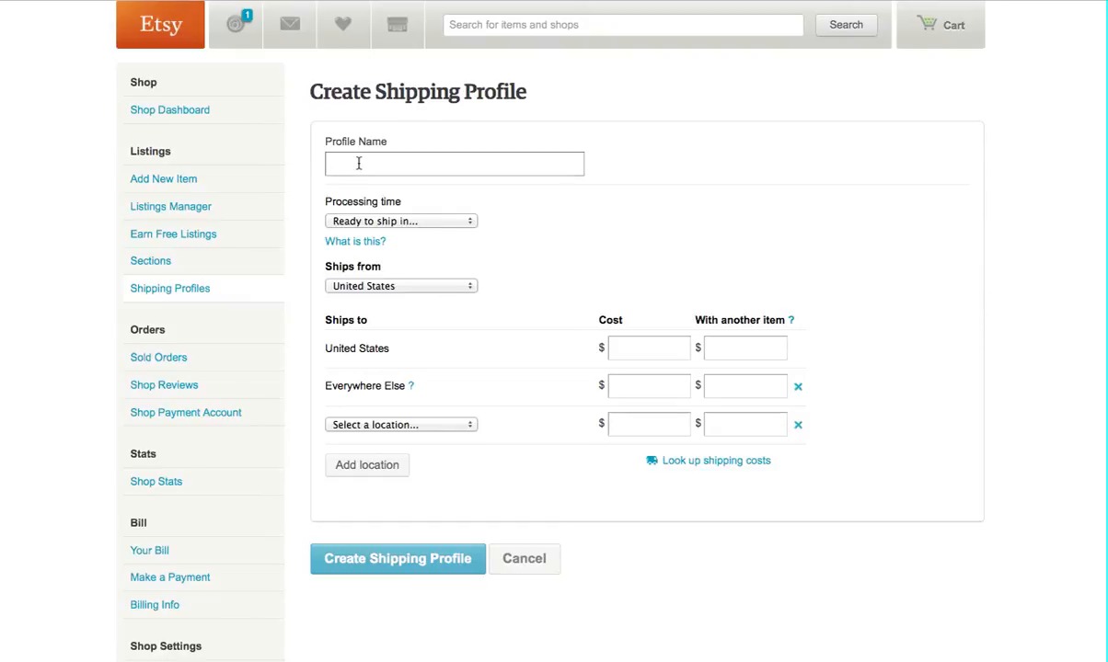
pyautogui.write('T-Shirts')
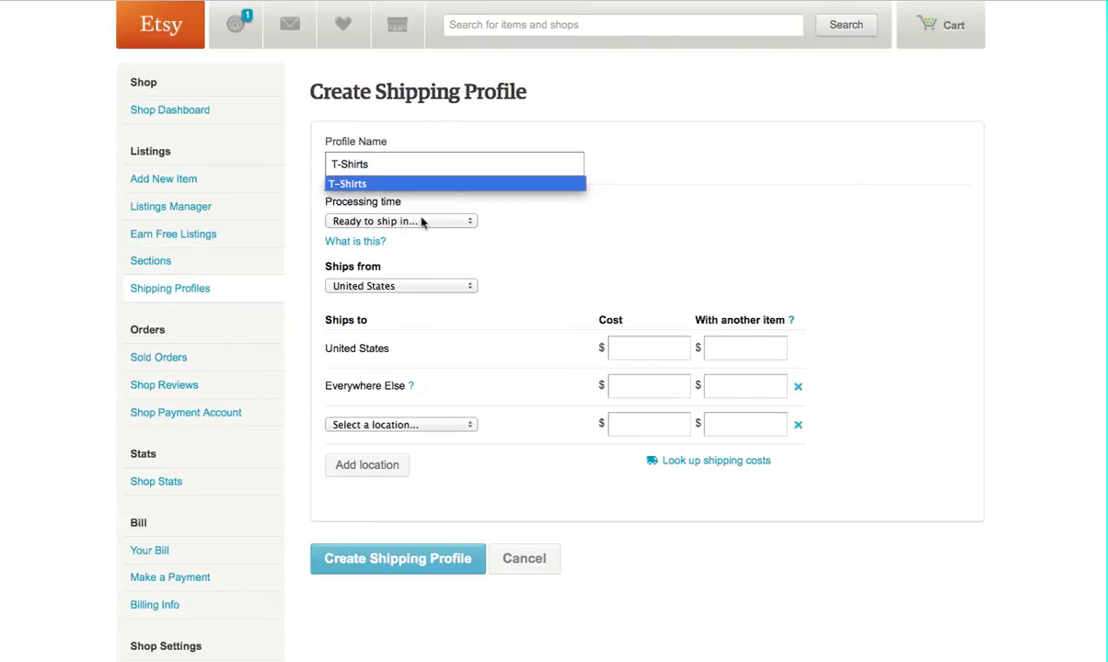
# Set processing time to a custom range ending at 6 business days (first tried 5, then 6)
pyautogui.click(402, 221)
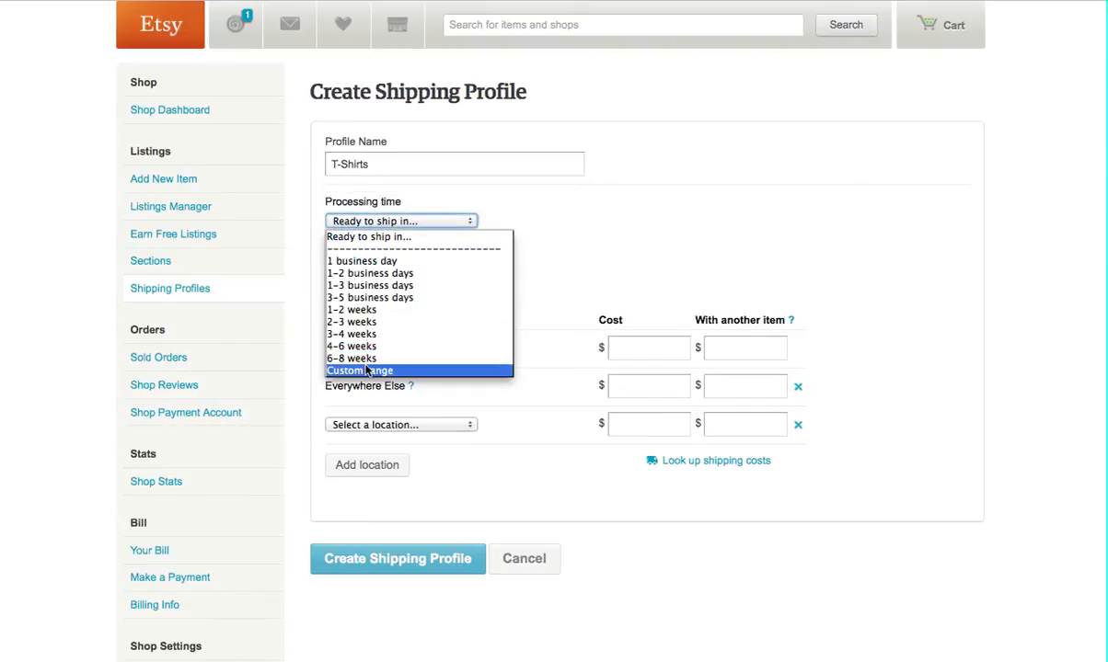
pyautogui.click(359, 370)
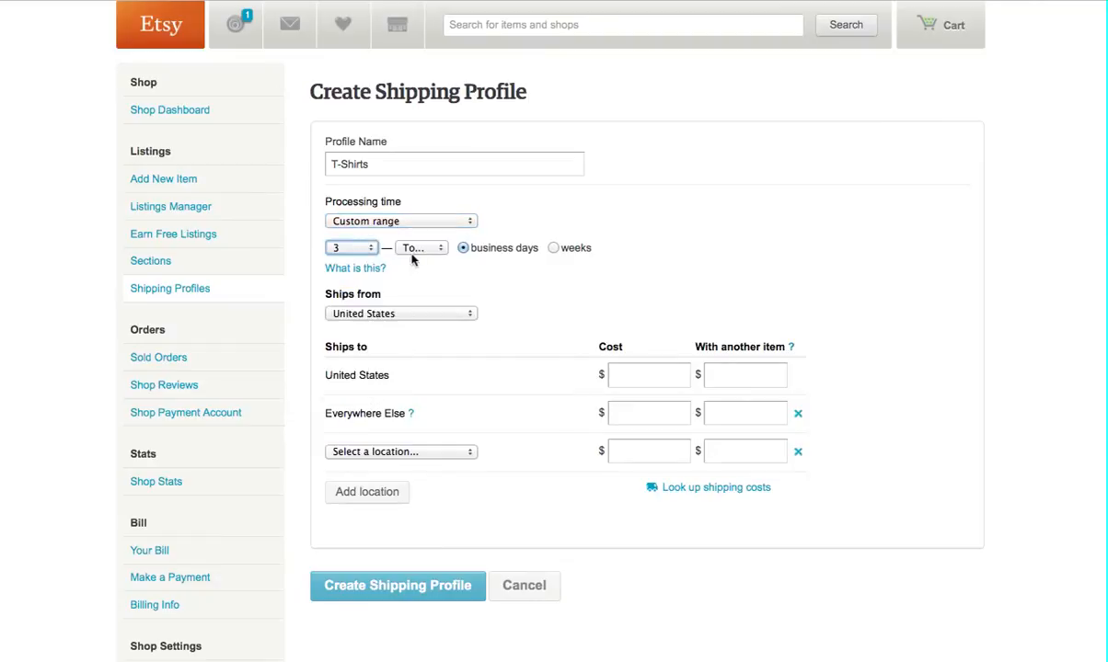
pyautogui.click(421, 247)
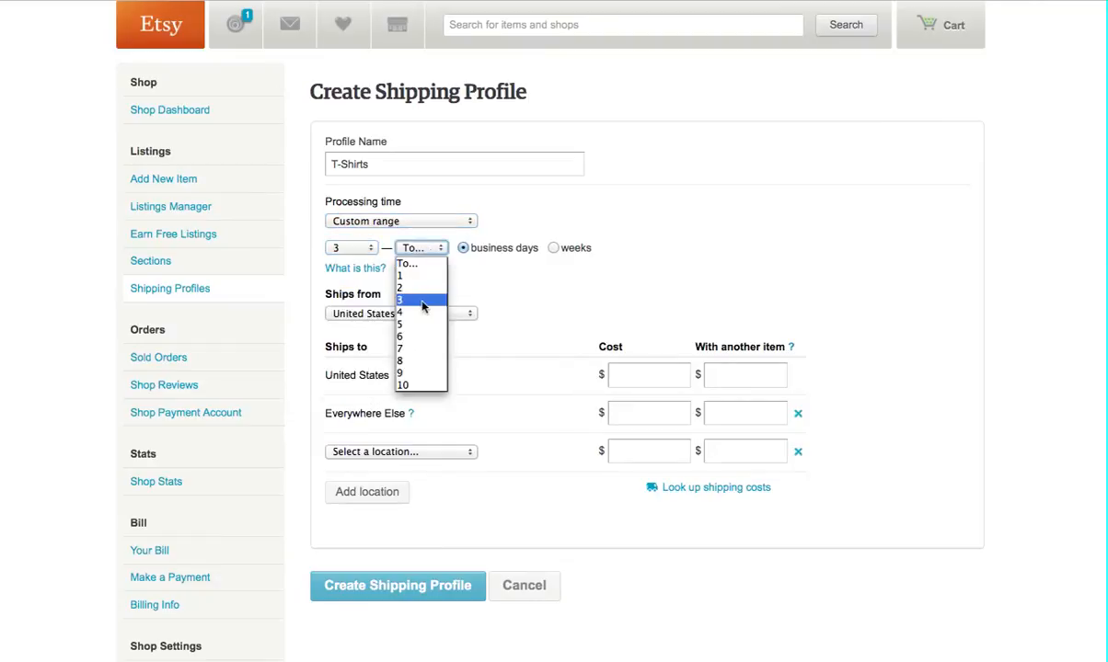
pyautogui.click(400, 311)
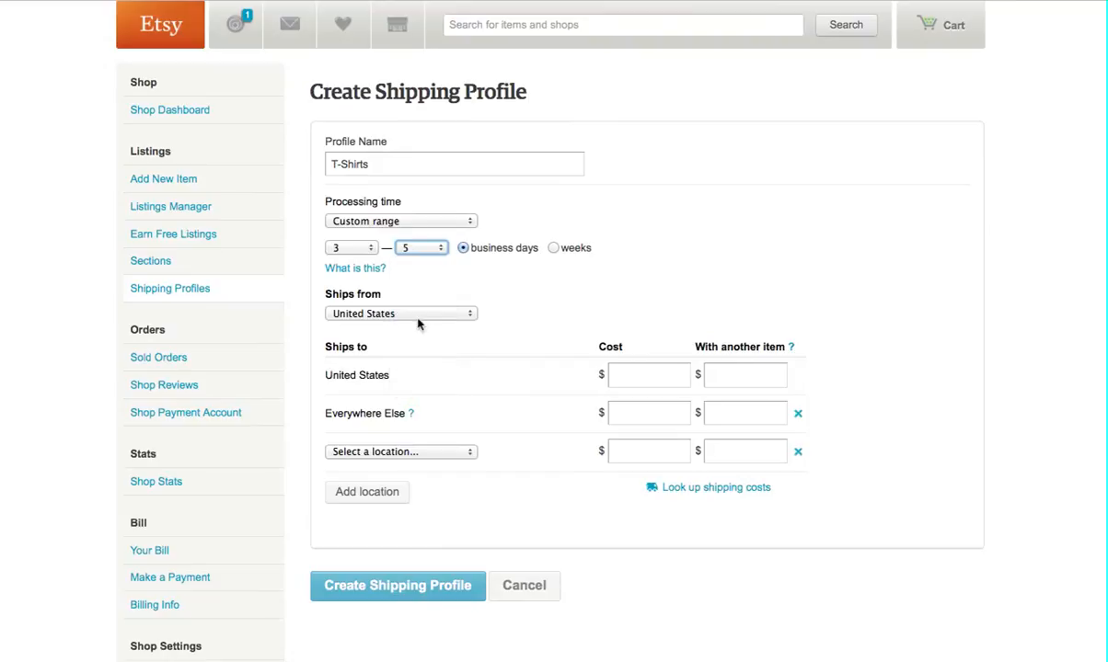
pyautogui.moveTo(409, 267)
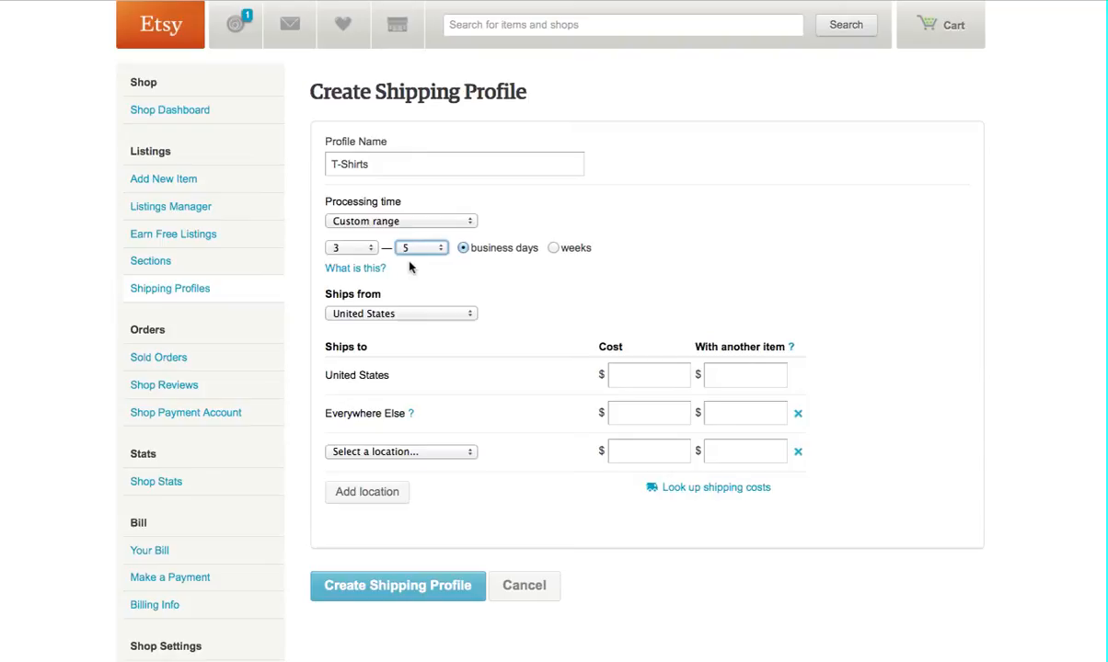
pyautogui.moveTo(413, 254)
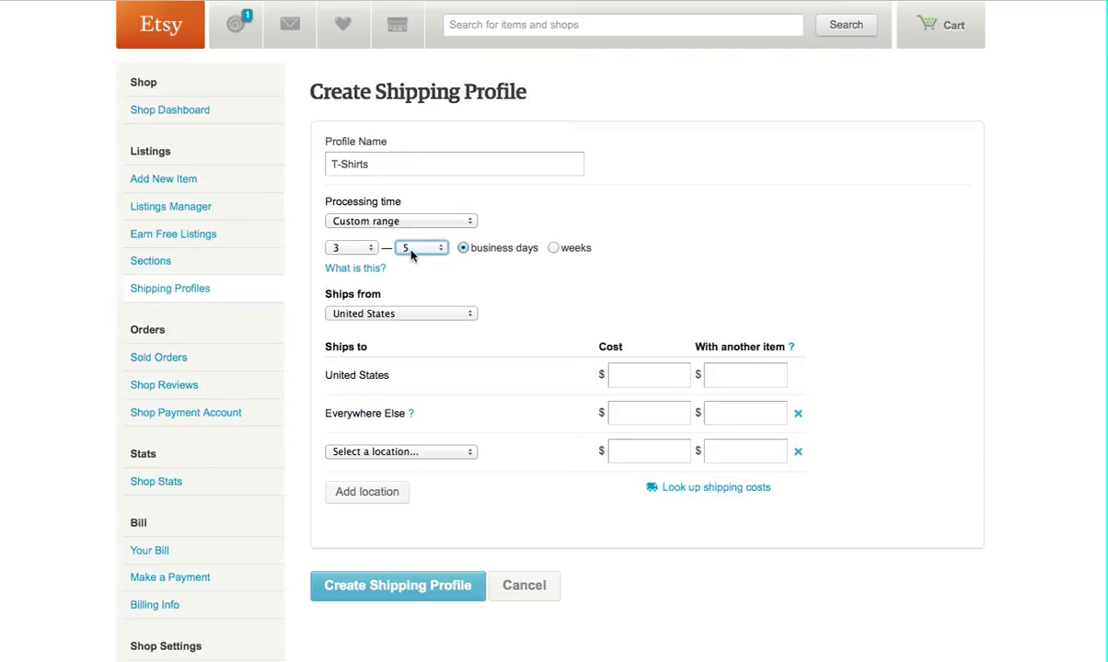
pyautogui.click(420, 247)
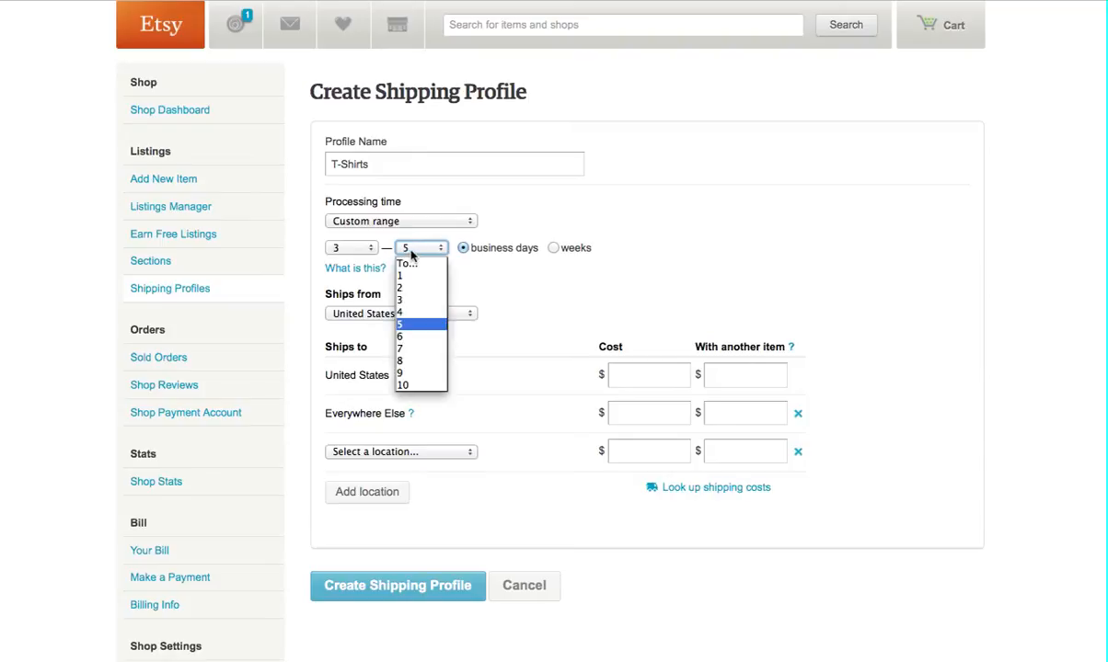
pyautogui.click(398, 337)
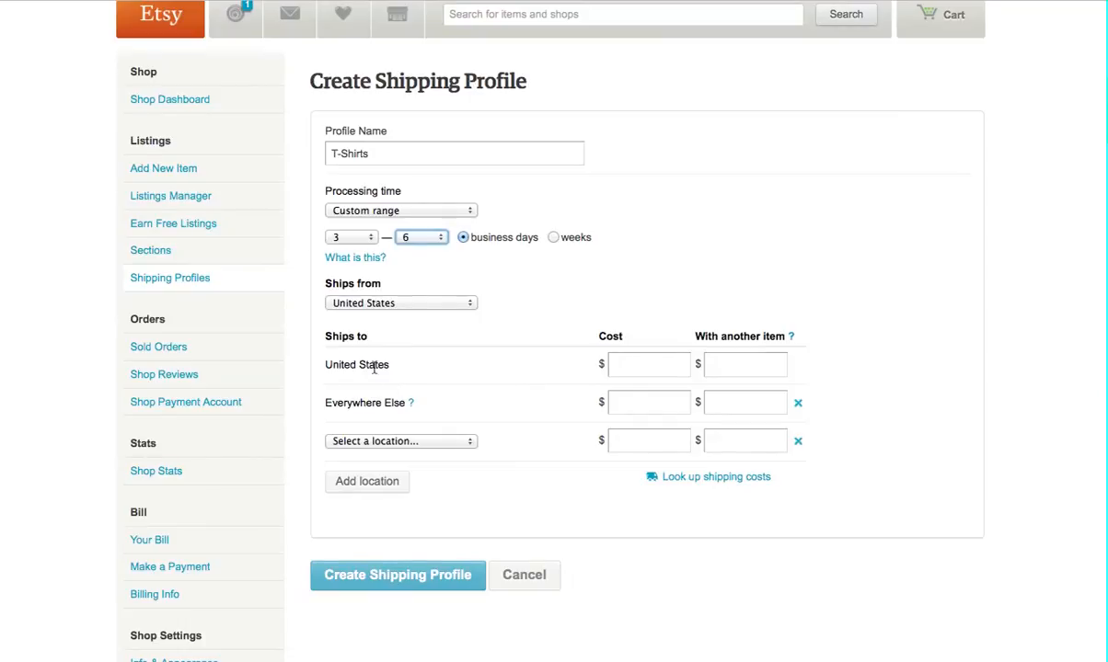
pyautogui.moveTo(378, 368)
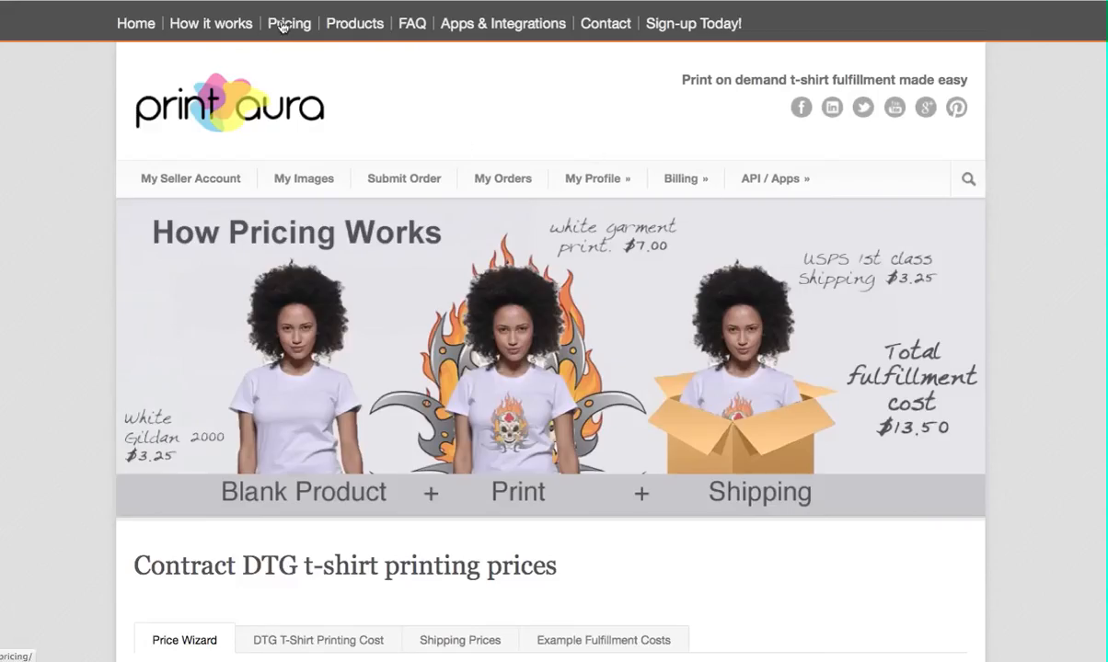
# Review Print Aura's US shipping prices for t-shirts on the Shipping Prices tab
pyautogui.scroll(-3)
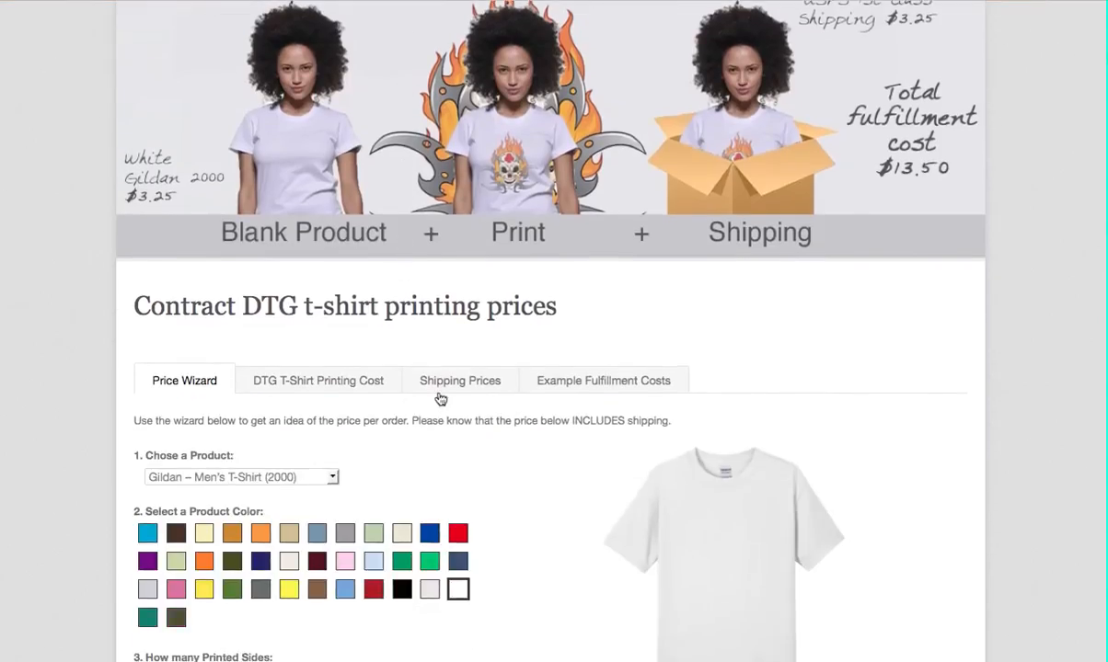
pyautogui.click(460, 379)
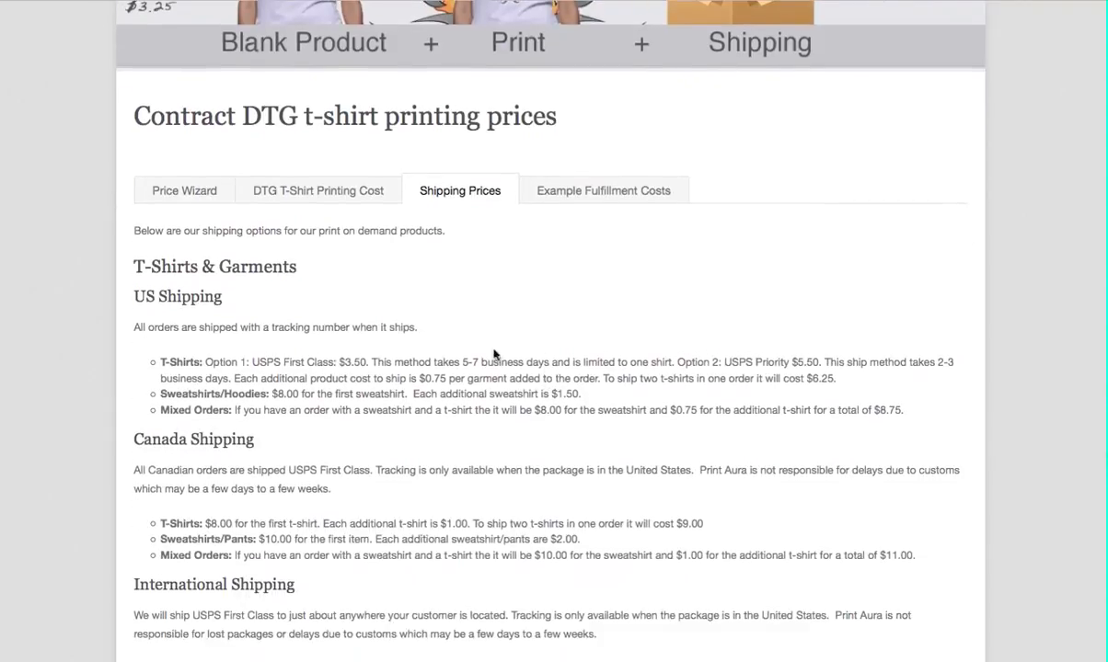
pyautogui.moveTo(219, 379)
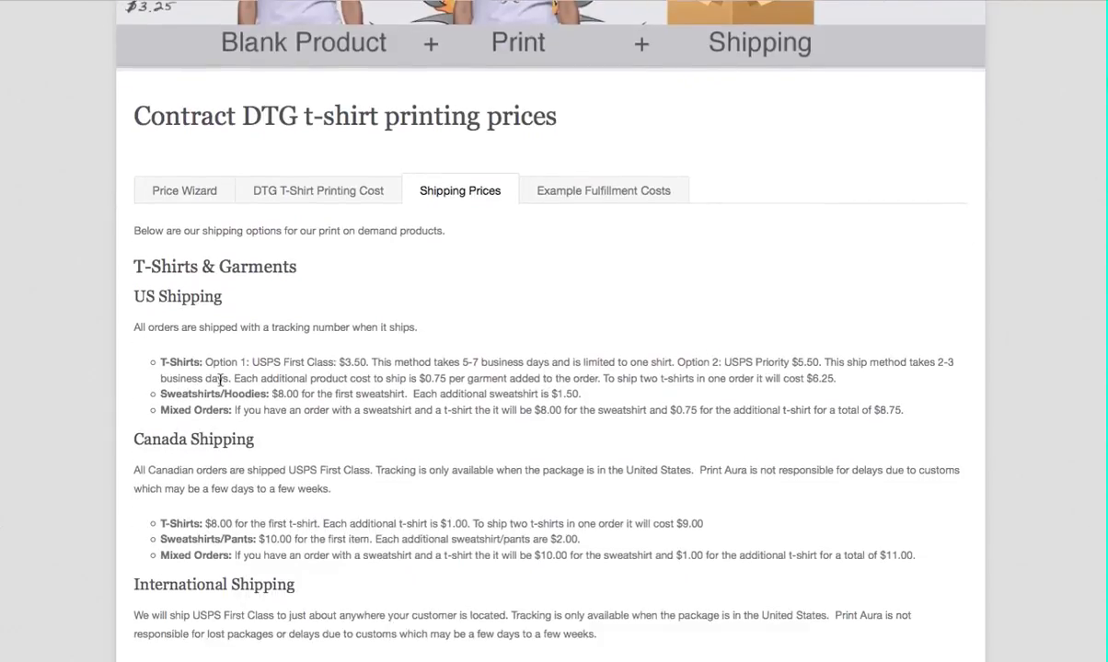
pyautogui.scroll(-3)
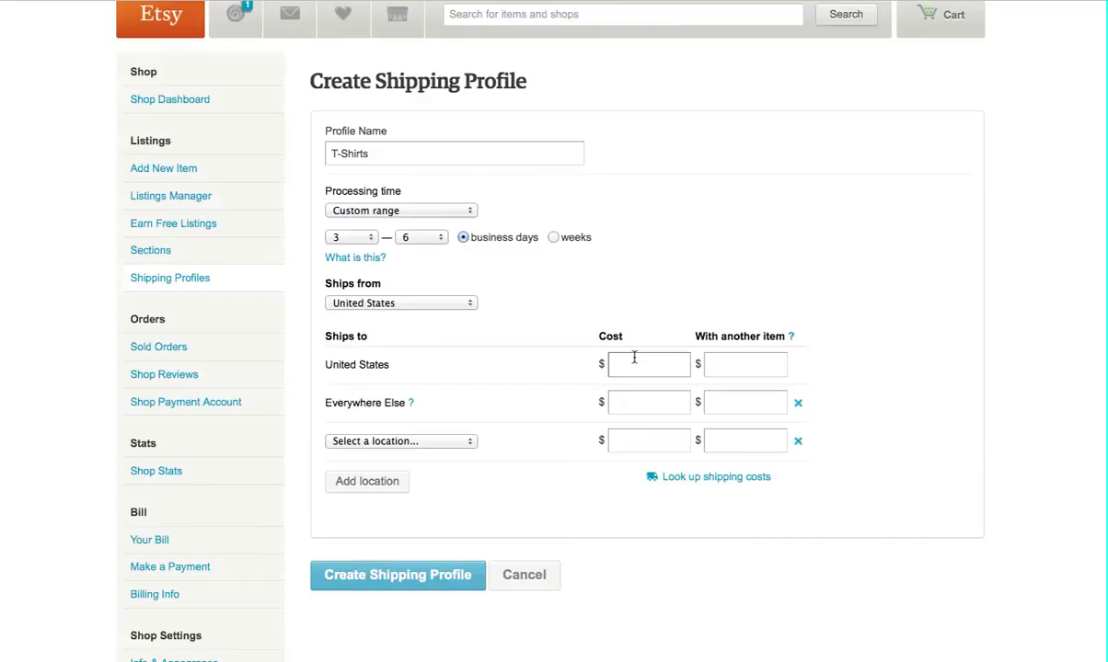
# Enter US shipping at 5.50 plus 0.75 per extra item and Everywhere Else at 12.00 plus 1.00
pyautogui.write('5.50')
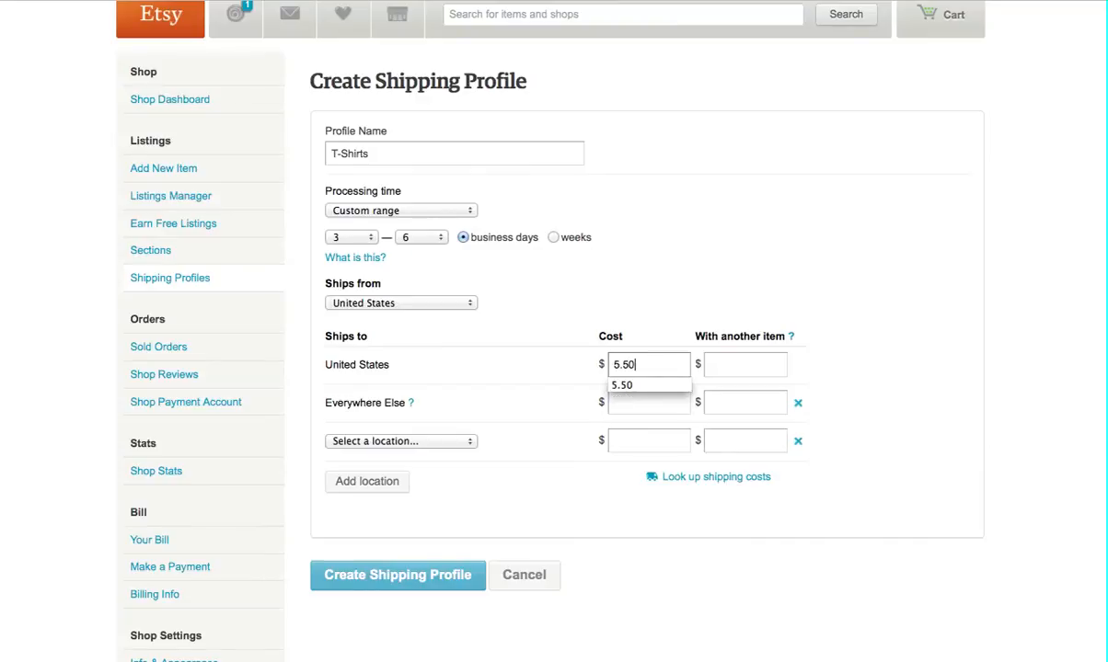
pyautogui.click(745, 365)
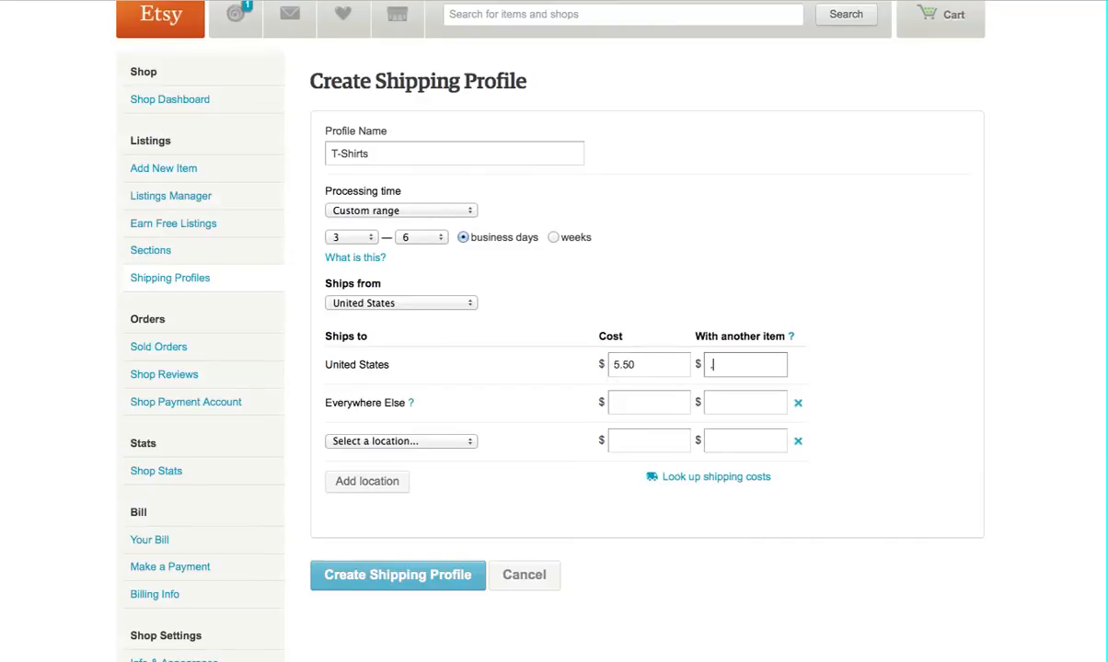
pyautogui.write('.75')
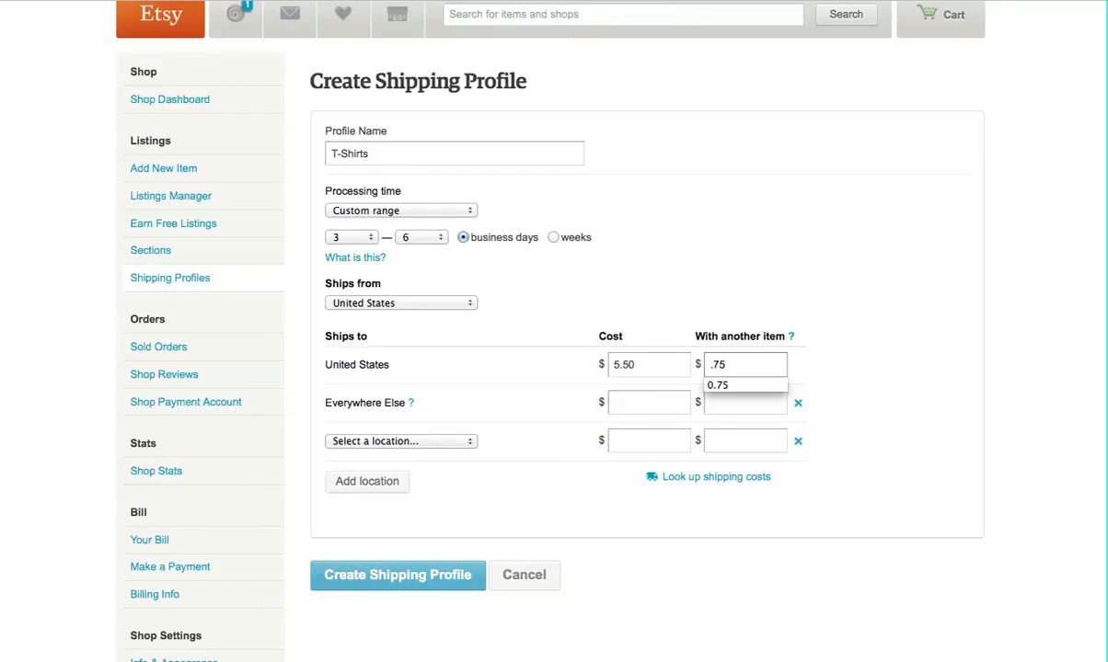
pyautogui.click(746, 385)
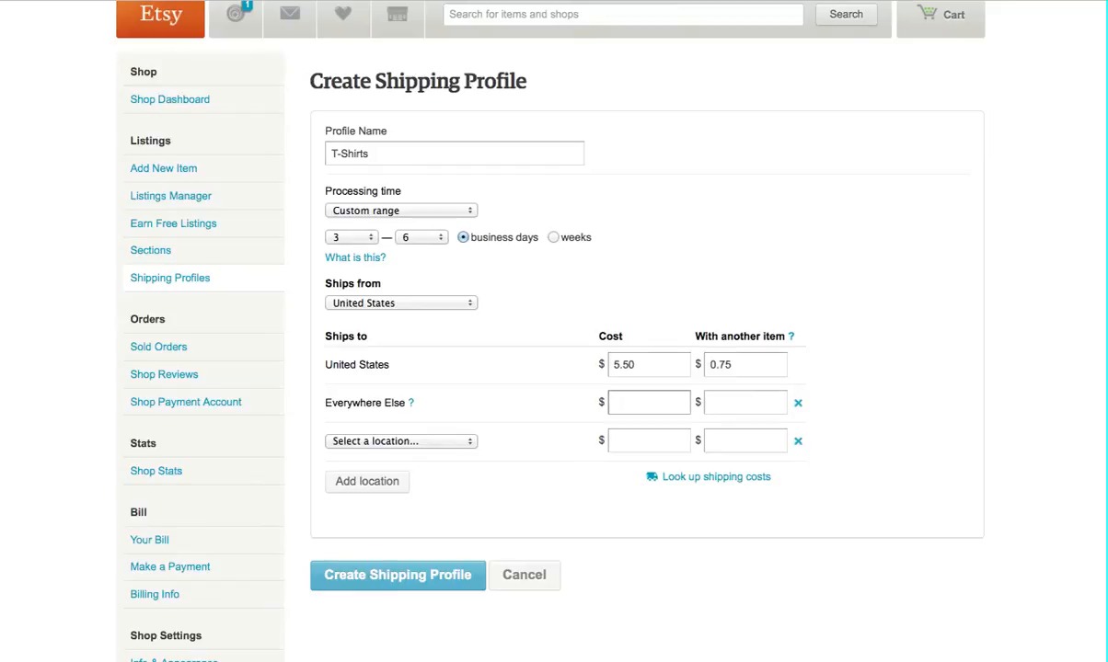
pyautogui.write('1')
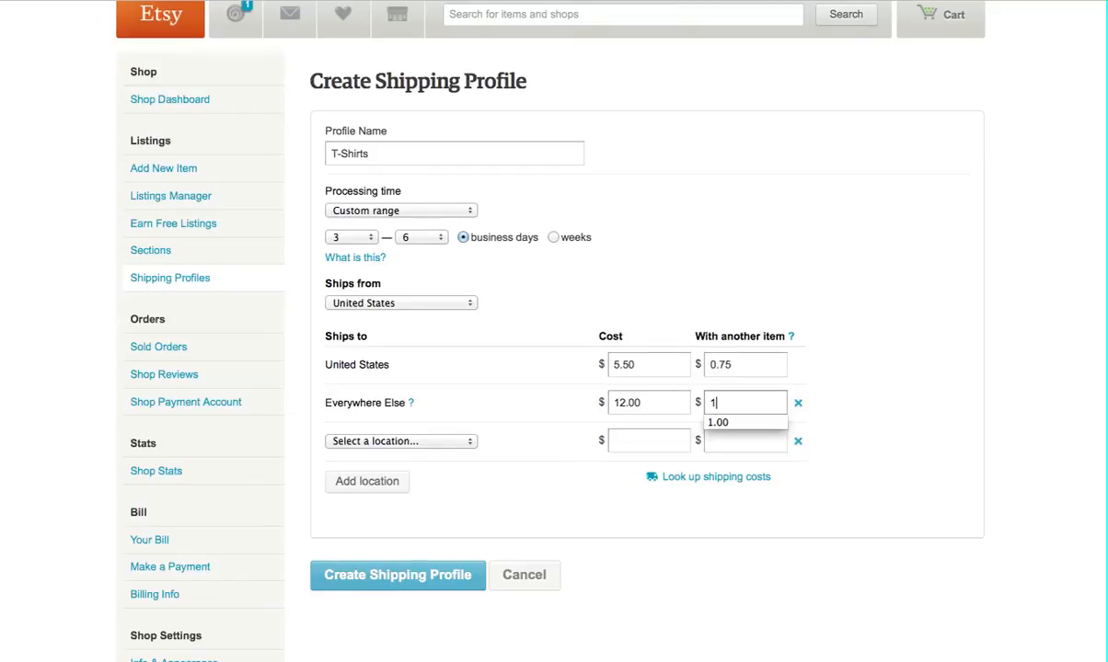
pyautogui.write('.00')
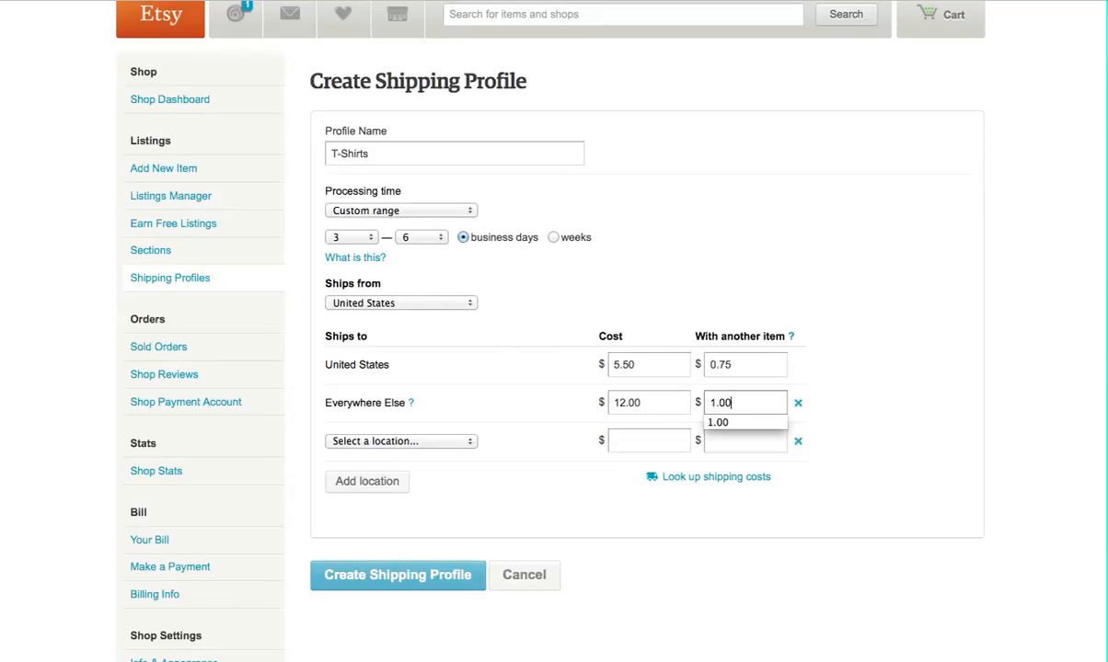
# Add Canada as a destination at 8.00 for the first item and 1.00 per extra item
pyautogui.click(402, 441)
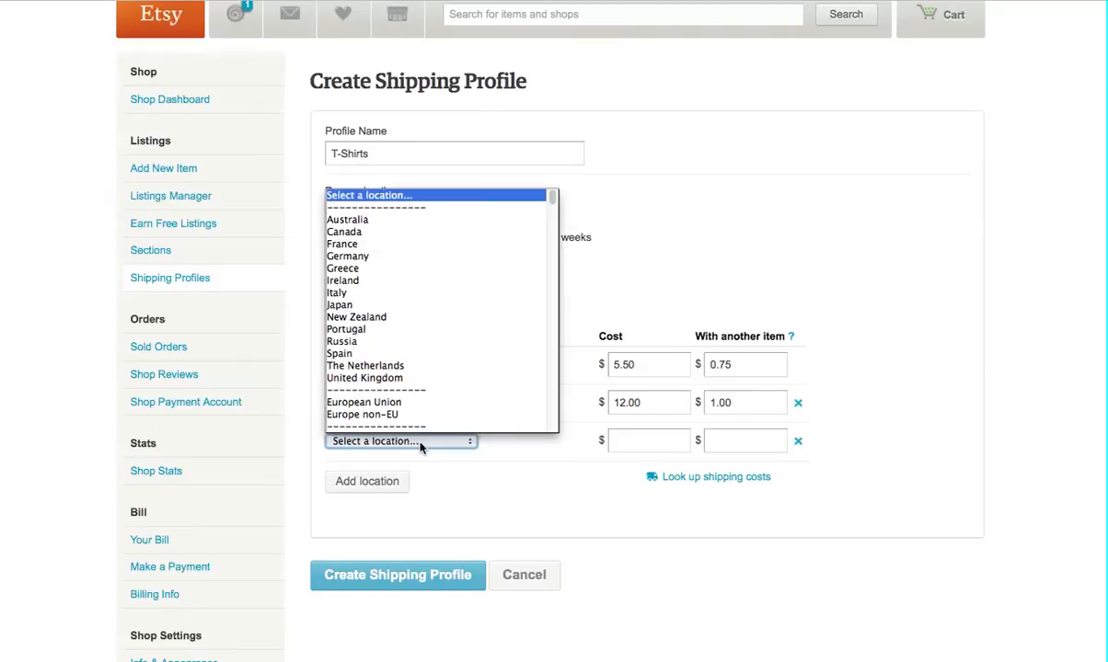
pyautogui.click(342, 231)
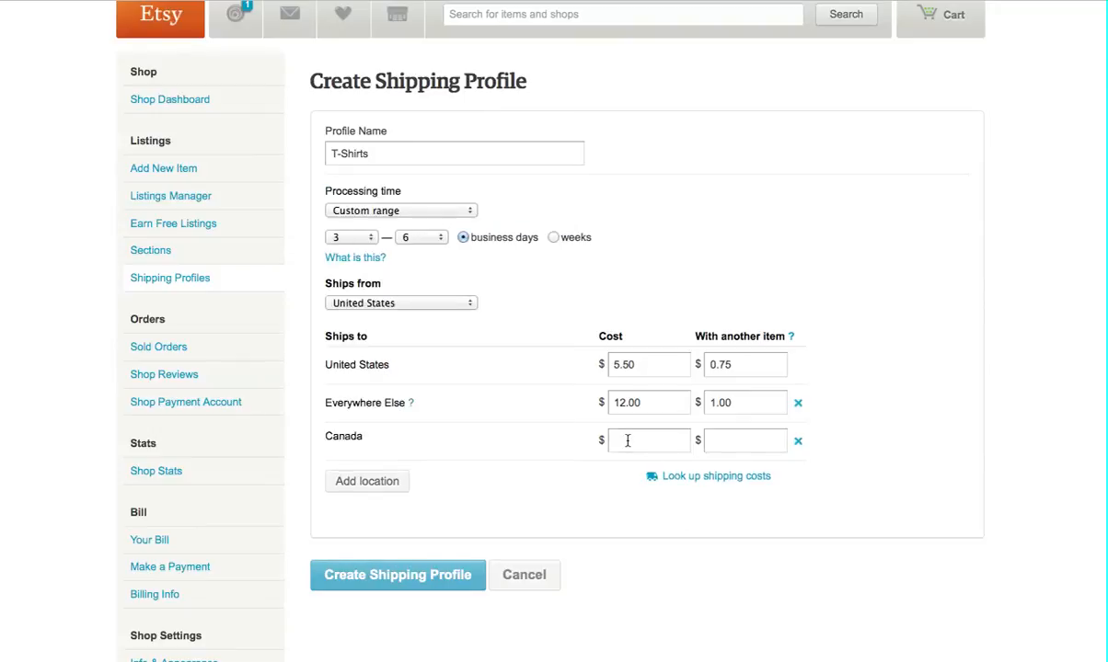
pyautogui.write('8.00')
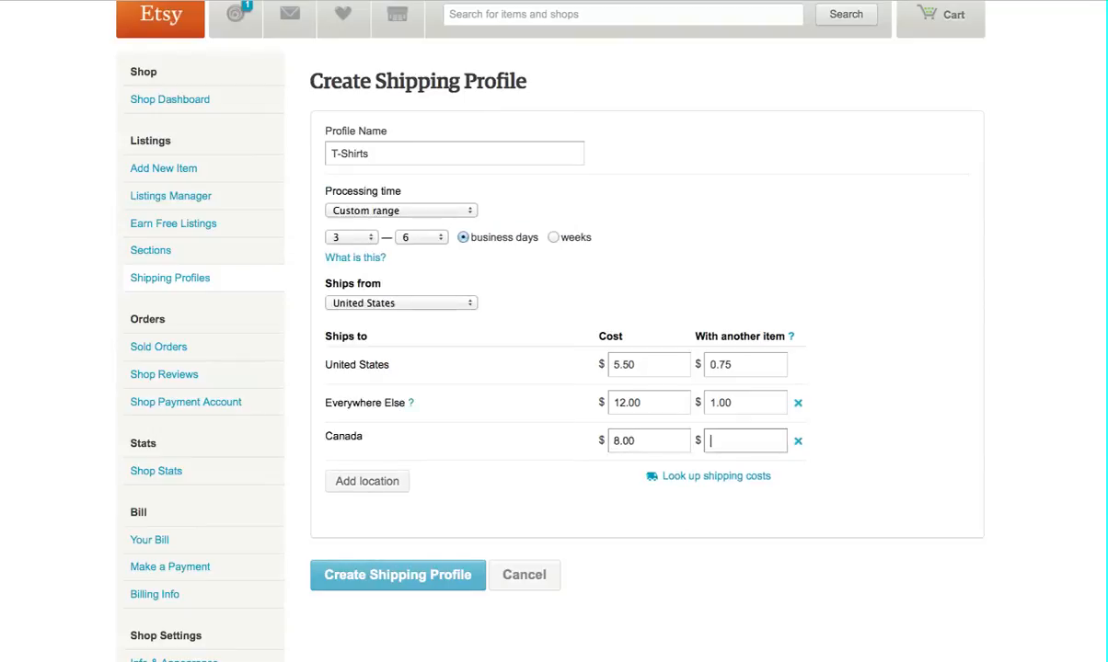
pyautogui.write('1.00')
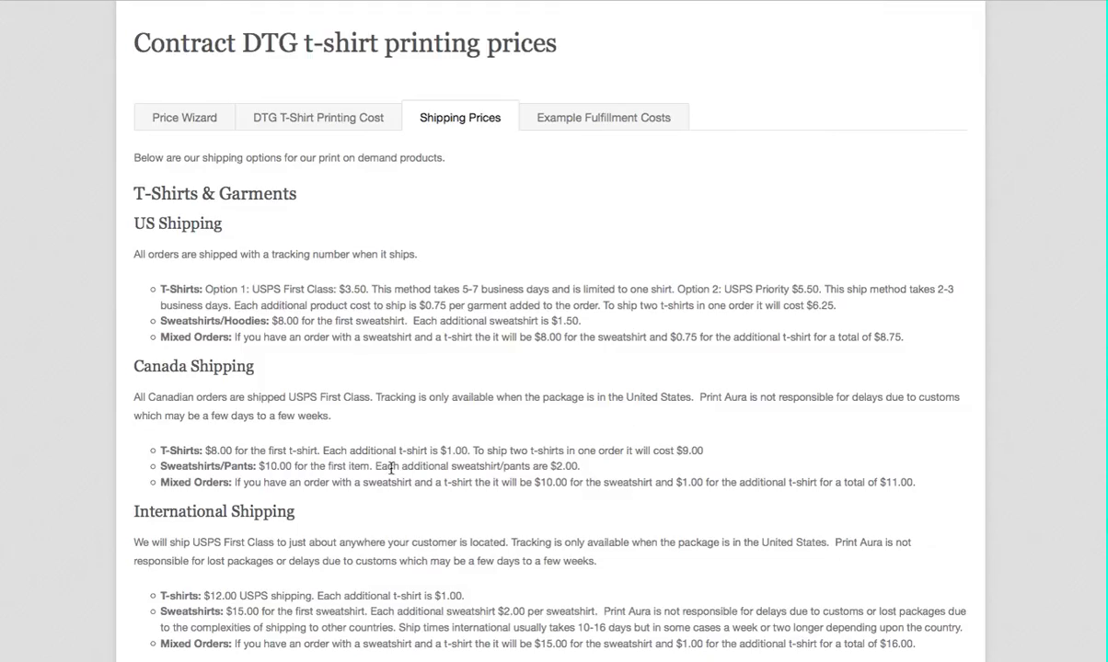
pyautogui.moveTo(598, 390)
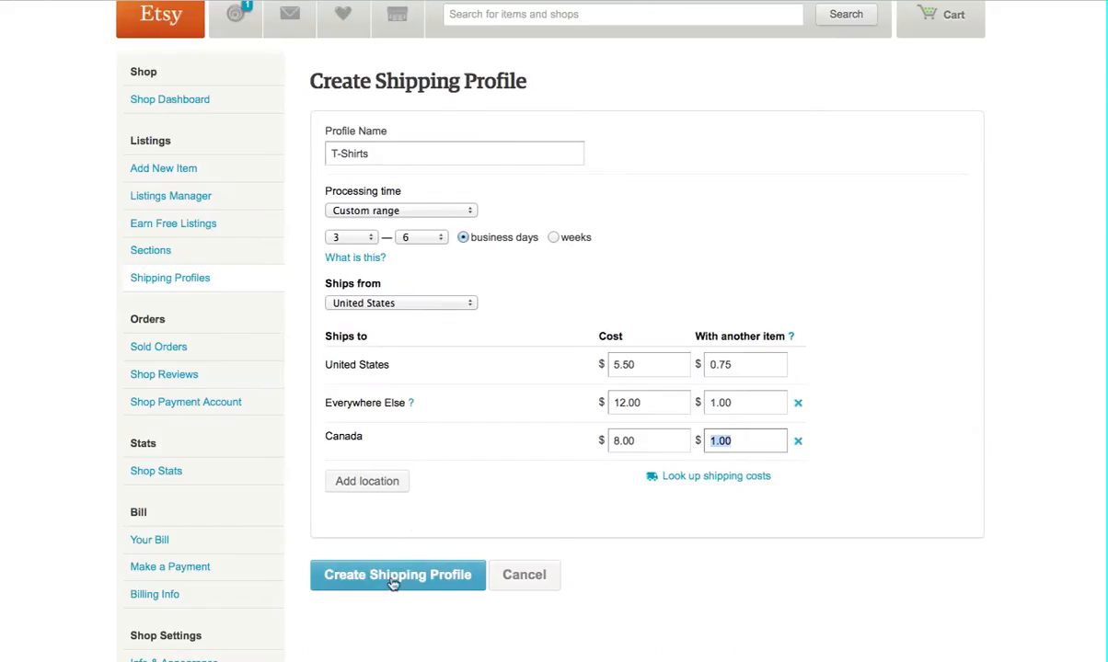
# Save the T-Shirts profile so it appears on the Shipping Profiles page
pyautogui.click(397, 574)
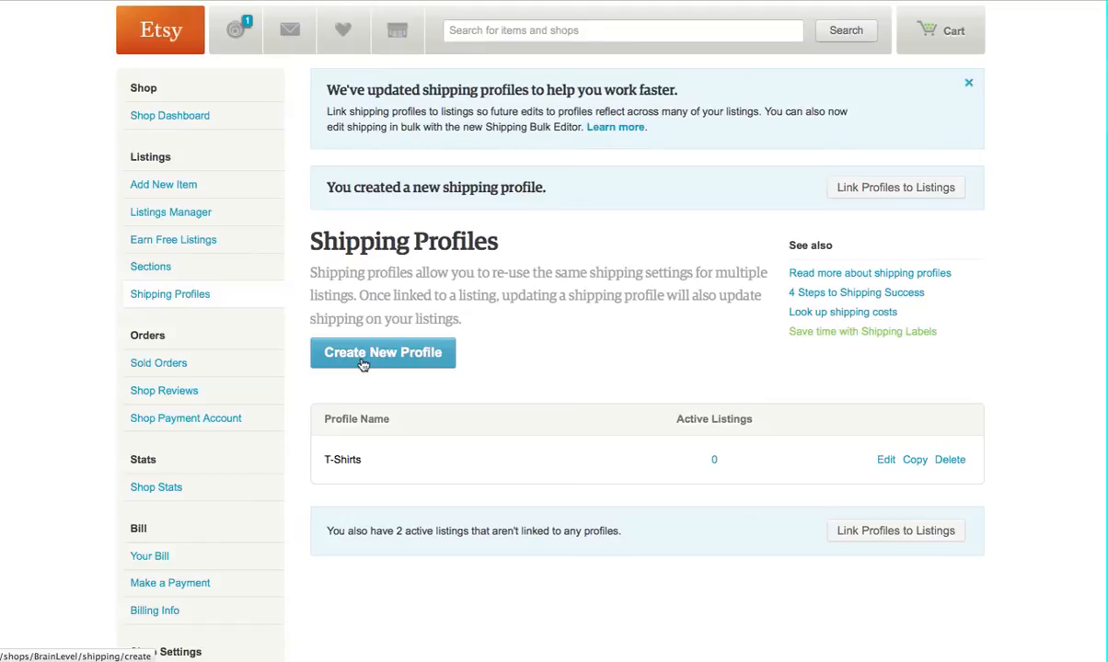
pyautogui.moveTo(438, 387)
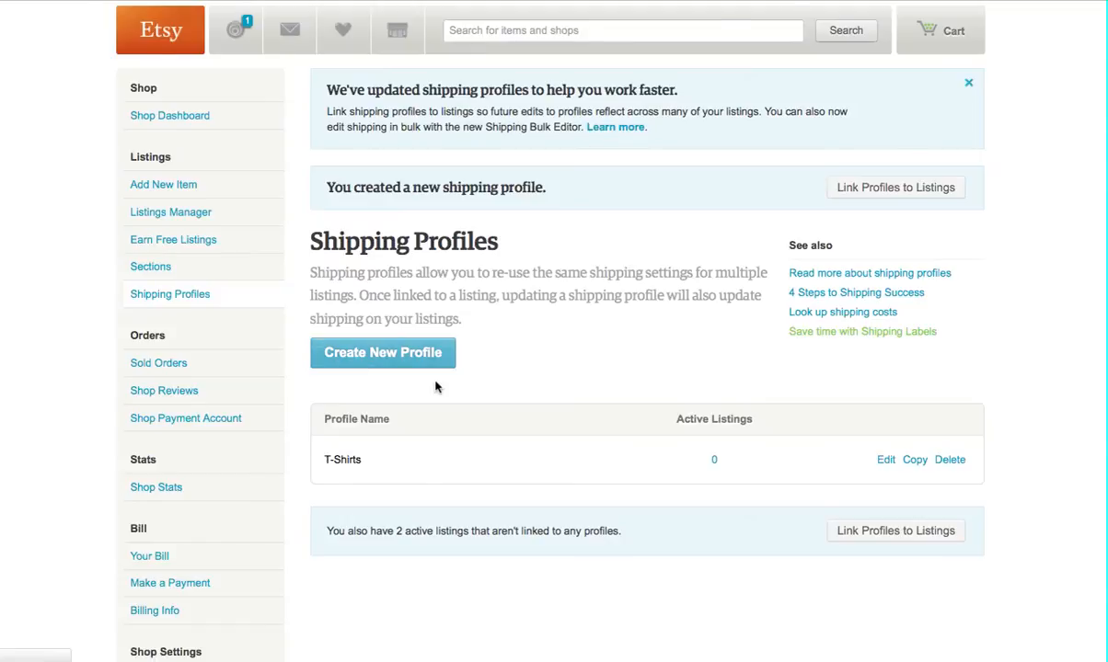
# Begin a second profile named Sweatshirts with a custom 3–6 business day processing time
pyautogui.click(382, 353)
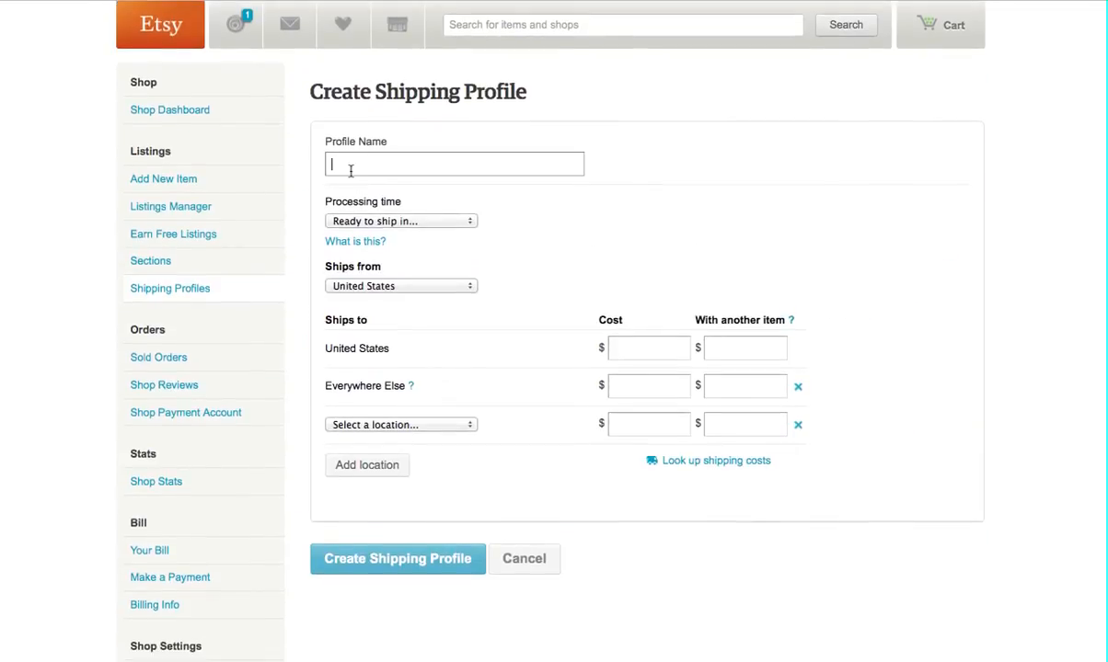
pyautogui.write('Sweatshirts')
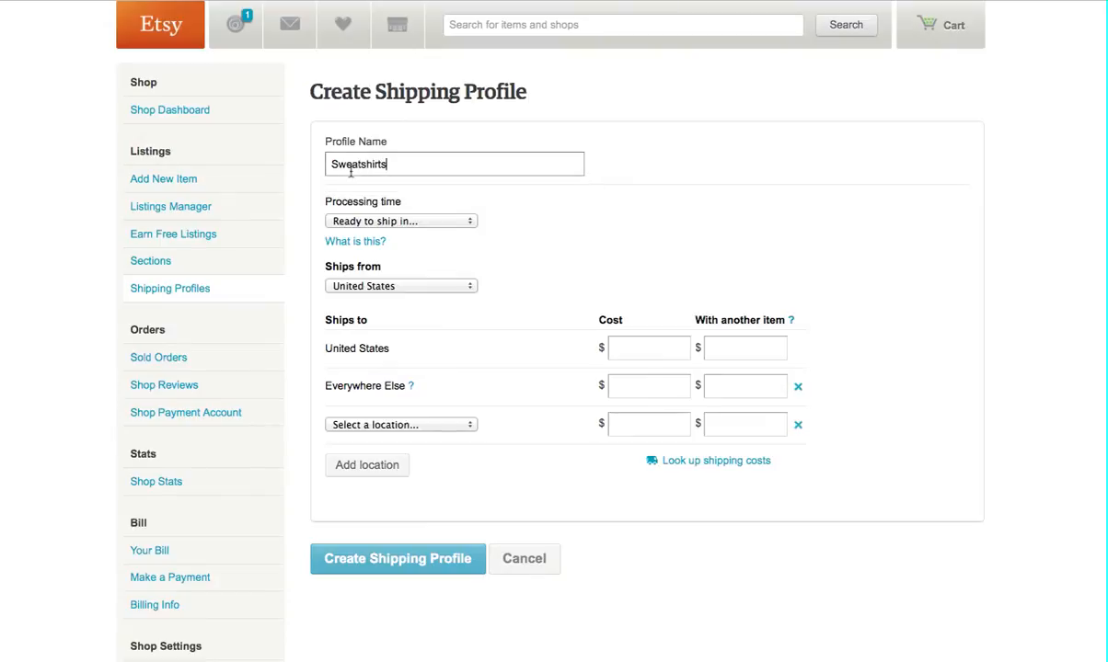
pyautogui.moveTo(429, 222)
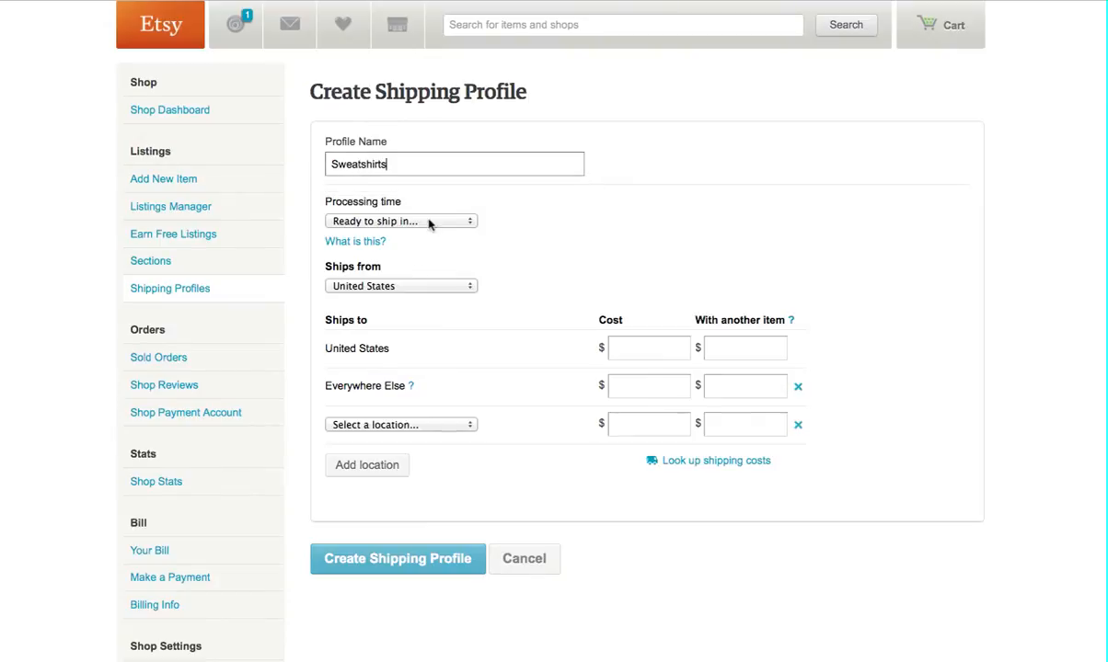
pyautogui.click(401, 221)
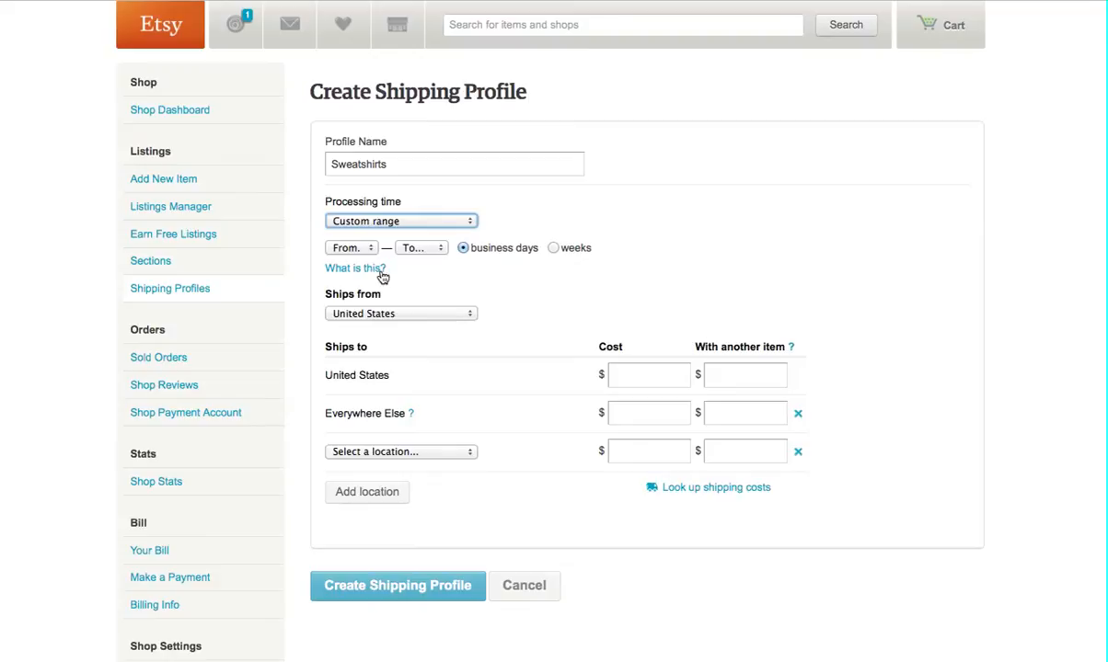
pyautogui.click(352, 247)
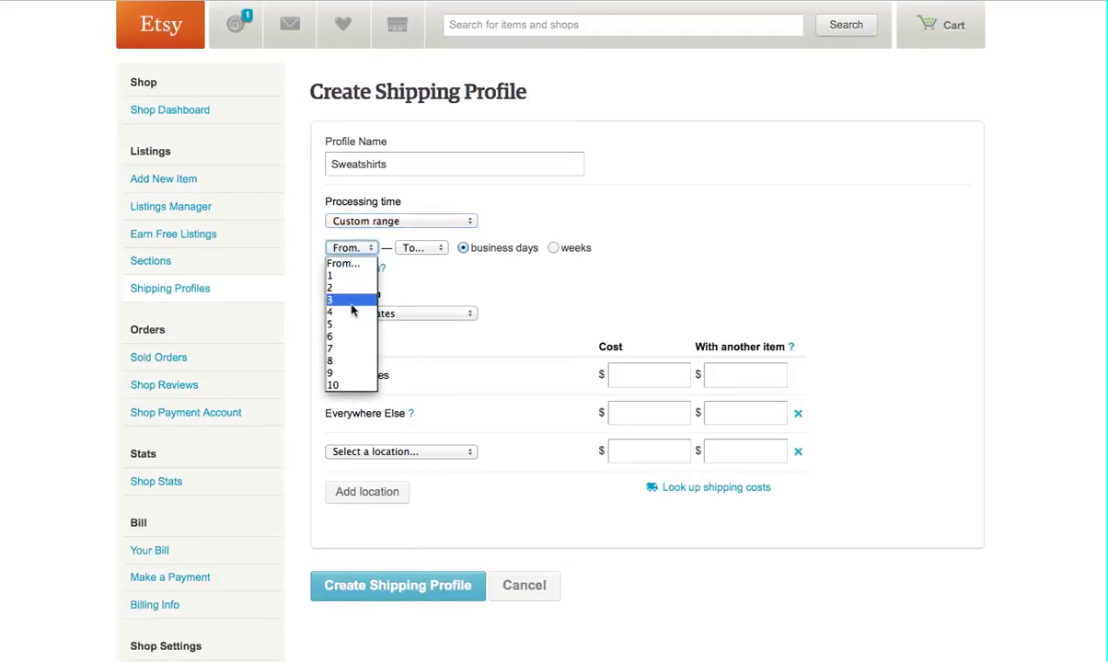
pyautogui.click(330, 300)
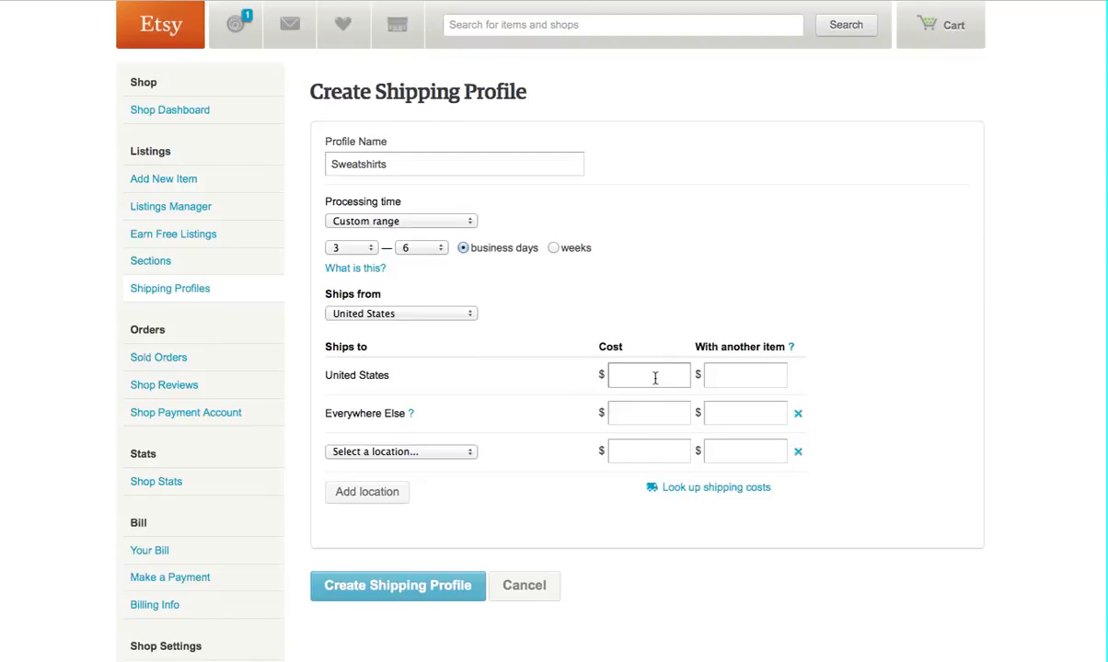
# Enter US shipping at 8.00 plus 1.50 and Canada at 10.00 plus 2.00, checking Print Aura's rates
pyautogui.click(647, 375)
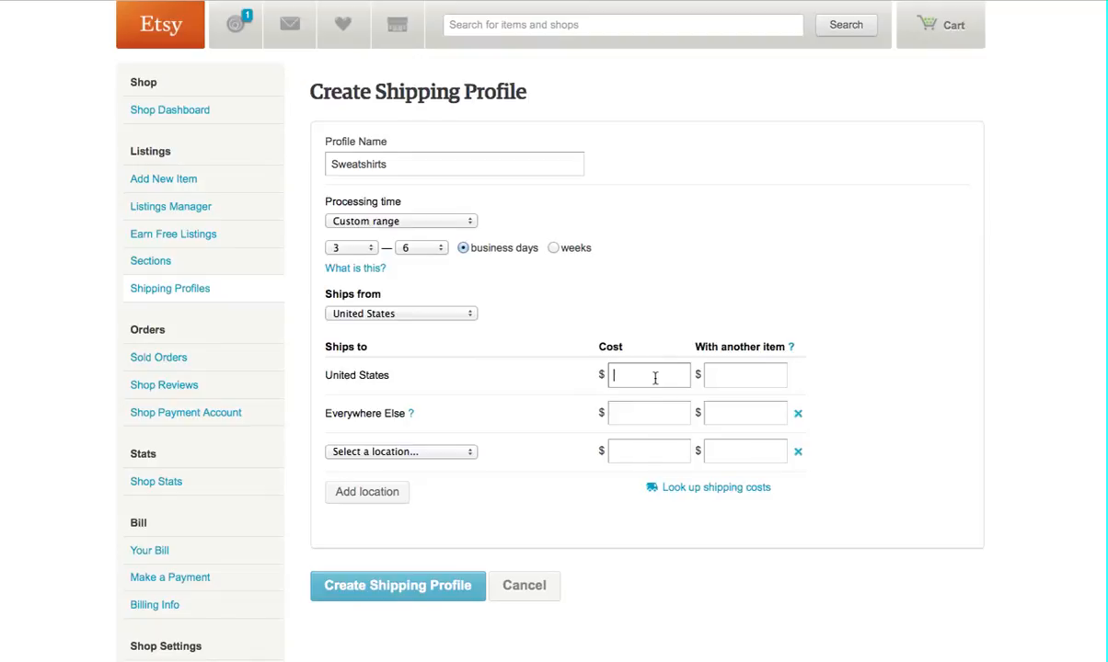
pyautogui.write('8.00')
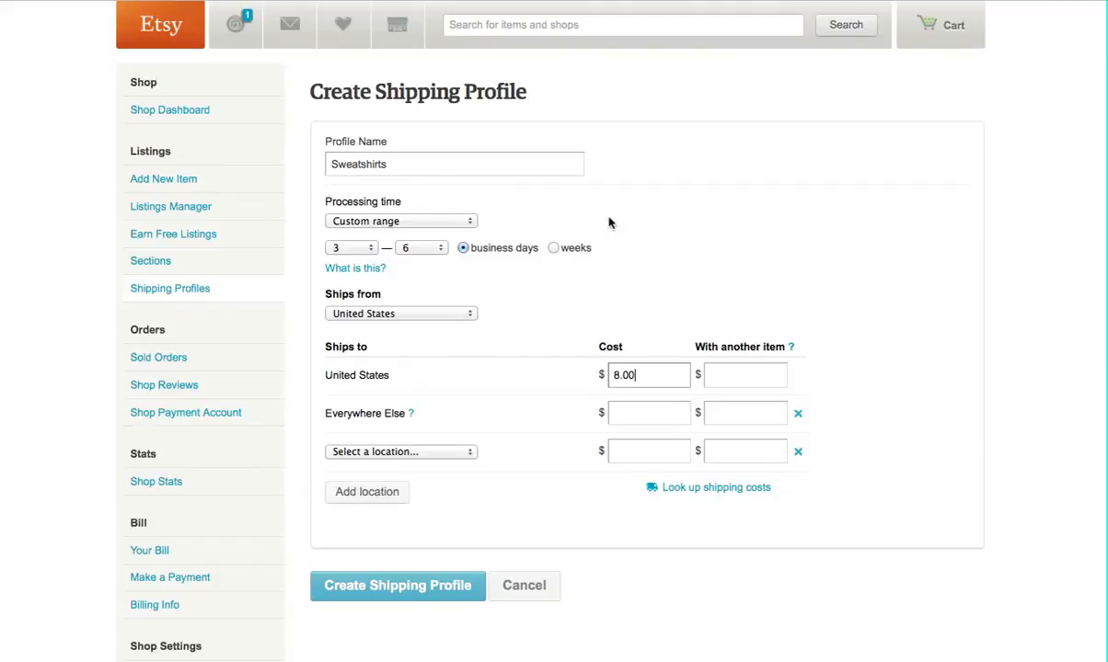
pyautogui.write('1.50')
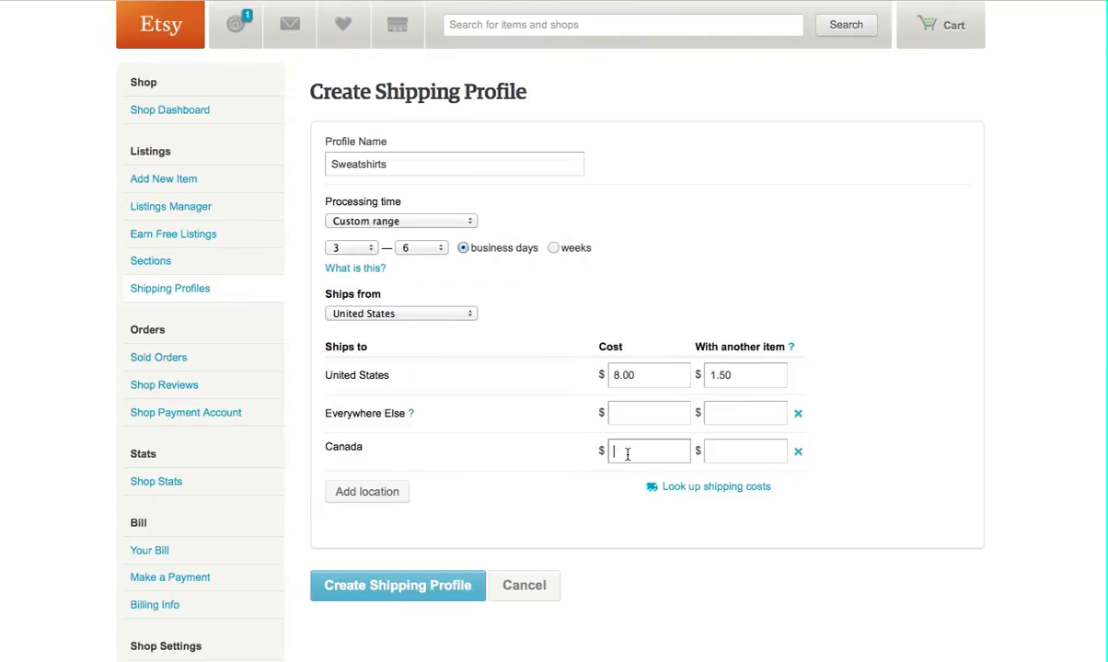
pyautogui.write('10.00')
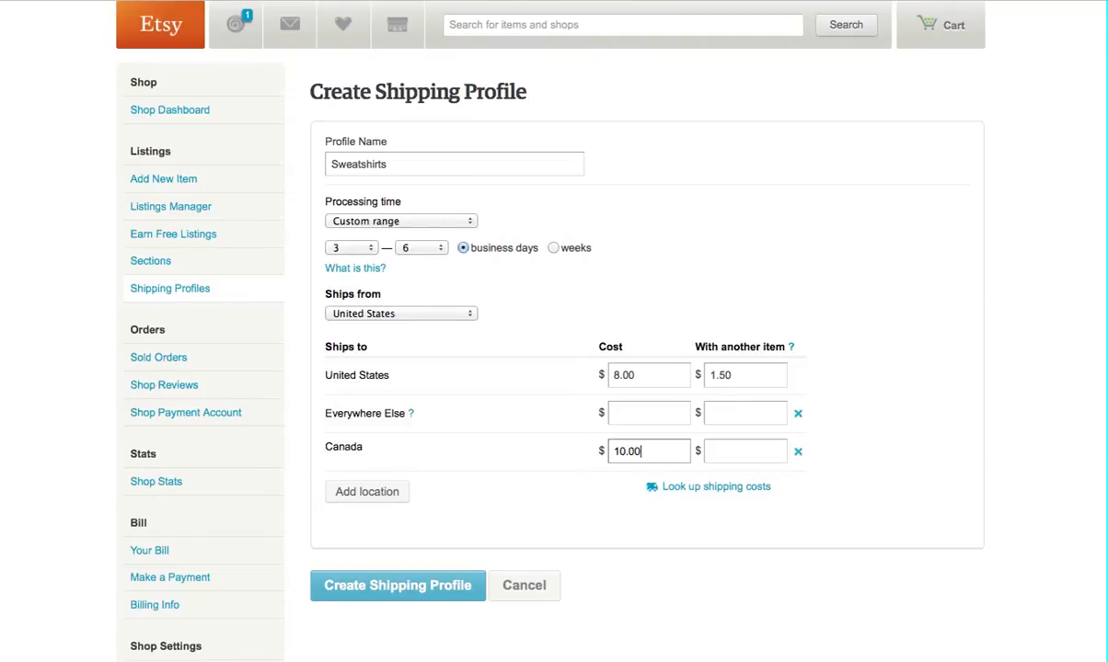
pyautogui.write('2.00')
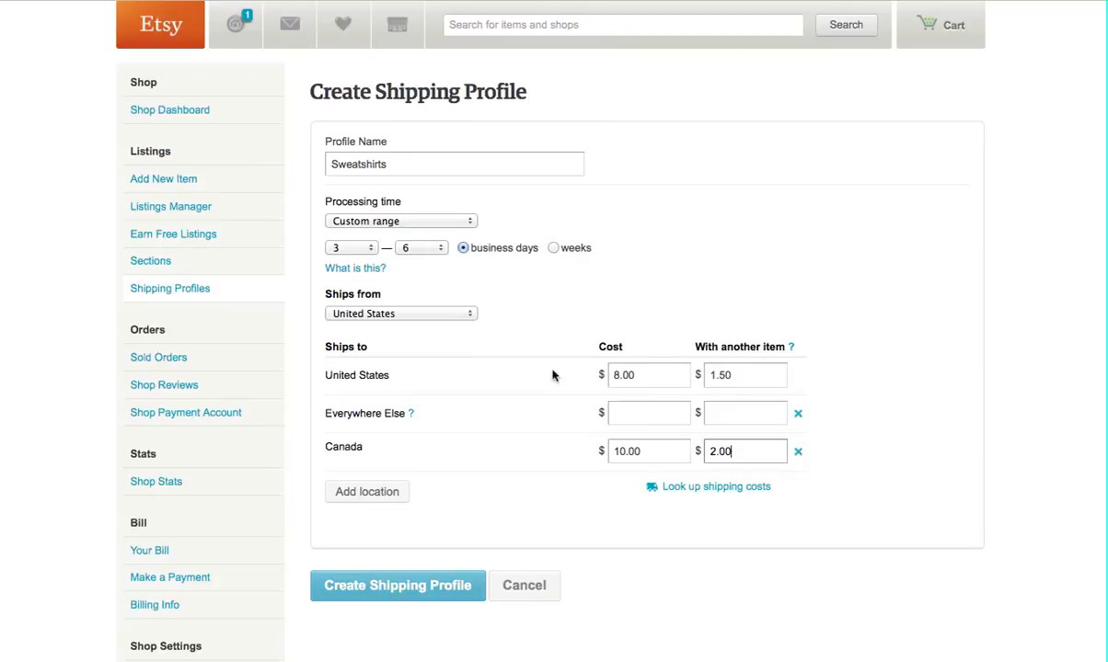
pyautogui.click(648, 412)
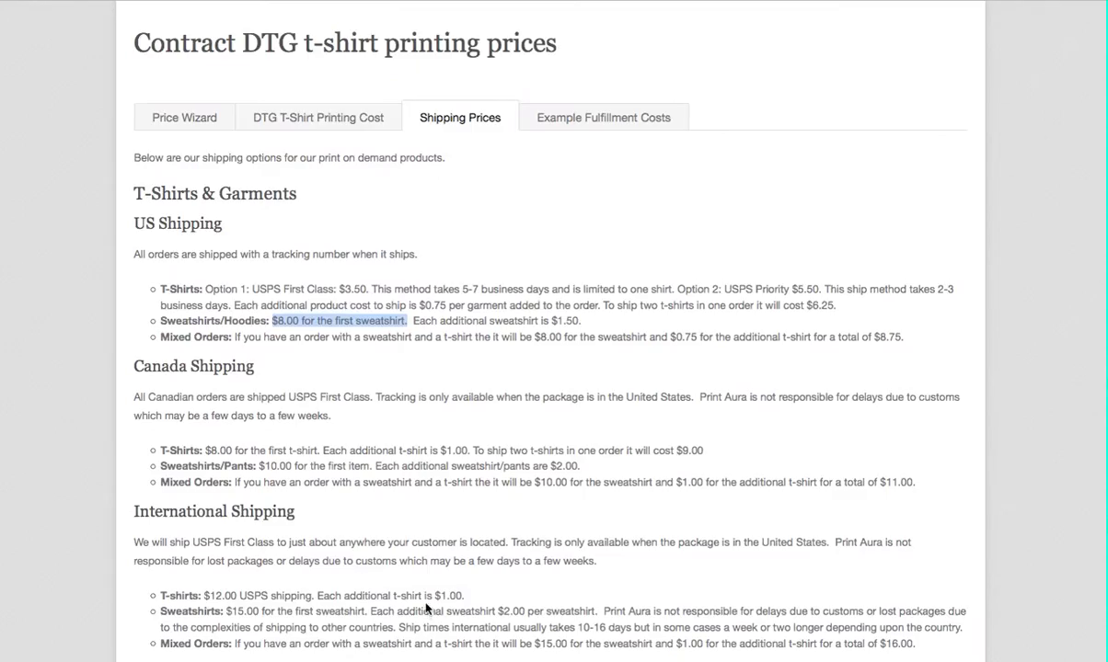
# Set Everywhere Else to 15.00 plus 2.00 and save the Sweatshirts profile beside T-Shirts
pyautogui.scroll(-3)
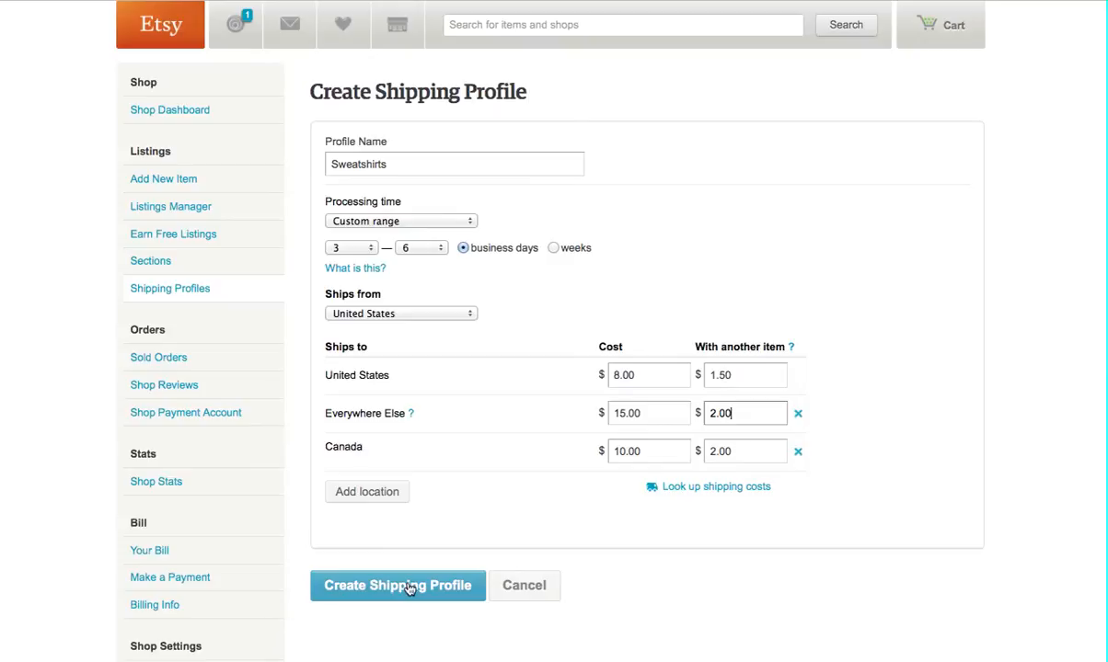
pyautogui.moveTo(720, 317)
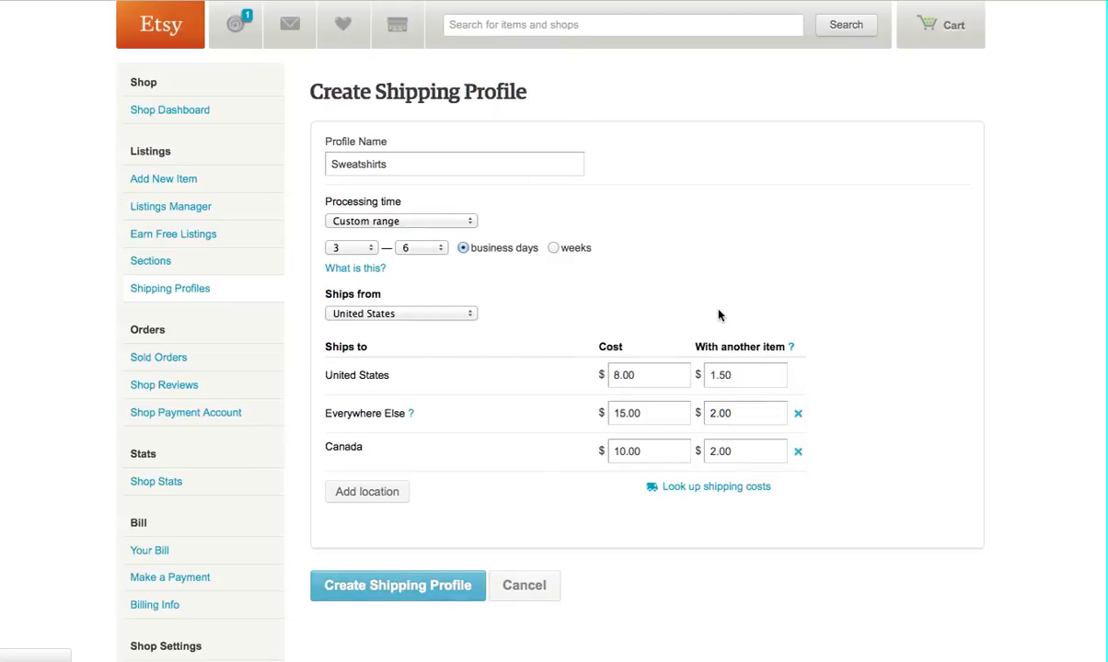
pyautogui.click(397, 585)
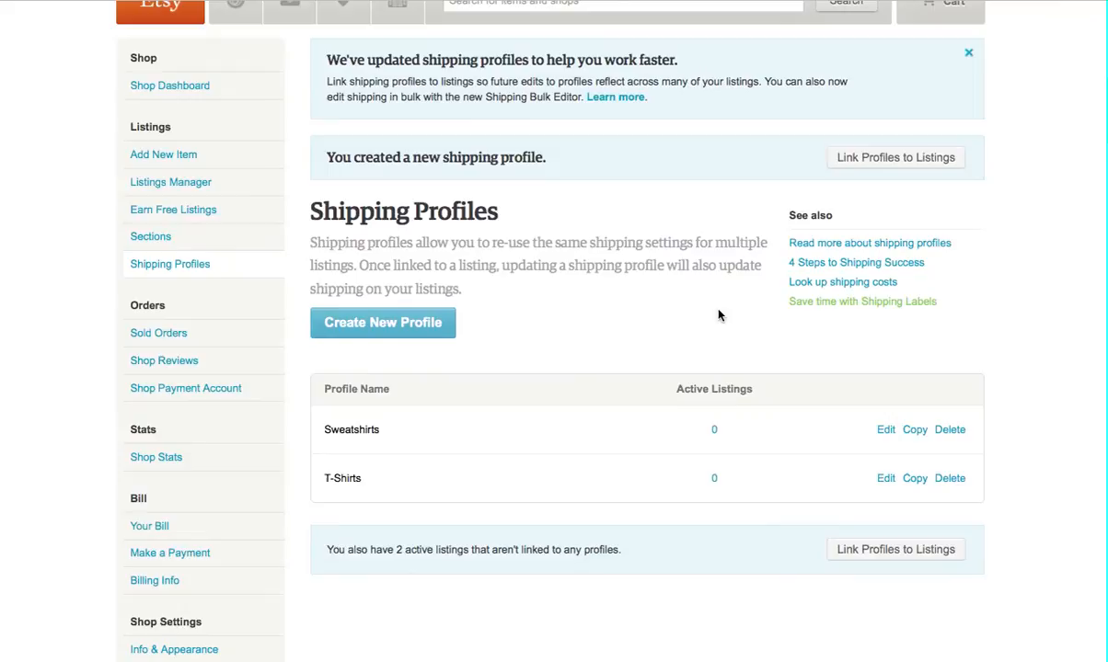
pyautogui.moveTo(602, 265)
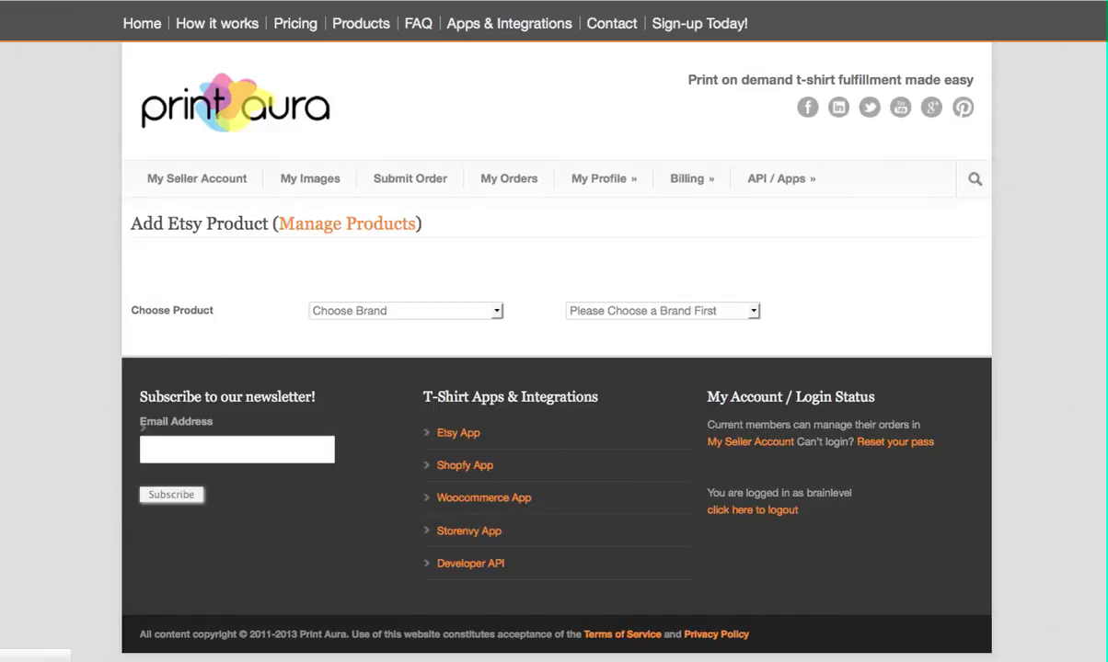
pyautogui.moveTo(383, 201)
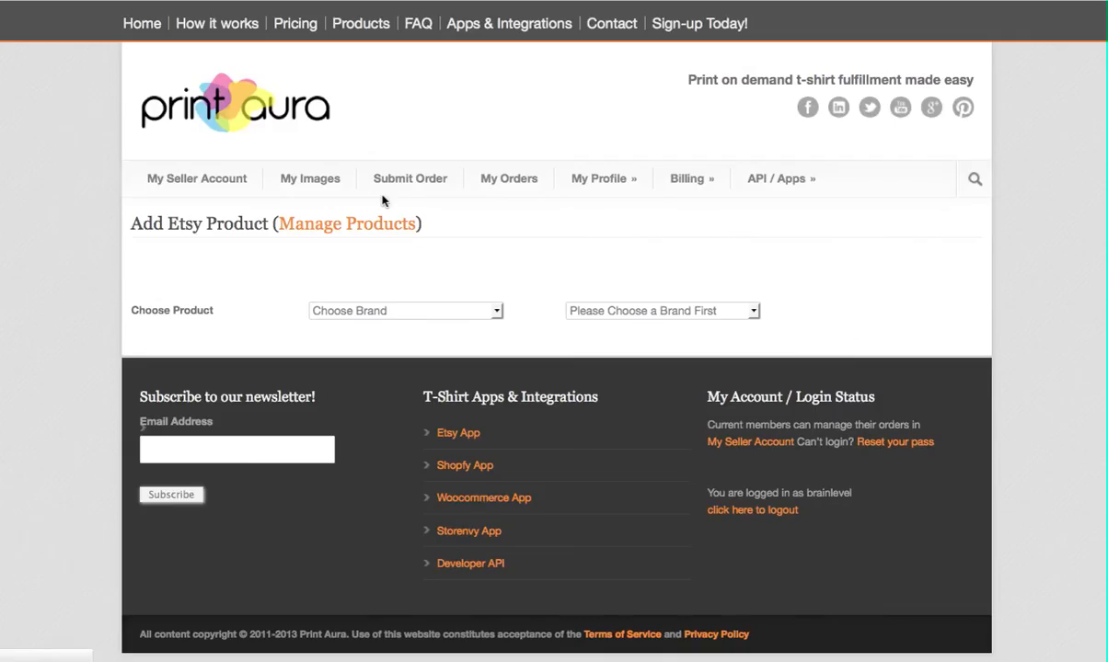
# Choose Gildan Men's T-Shirt (2000) in Add Etsy Product and view its colours and settings
pyautogui.click(405, 309)
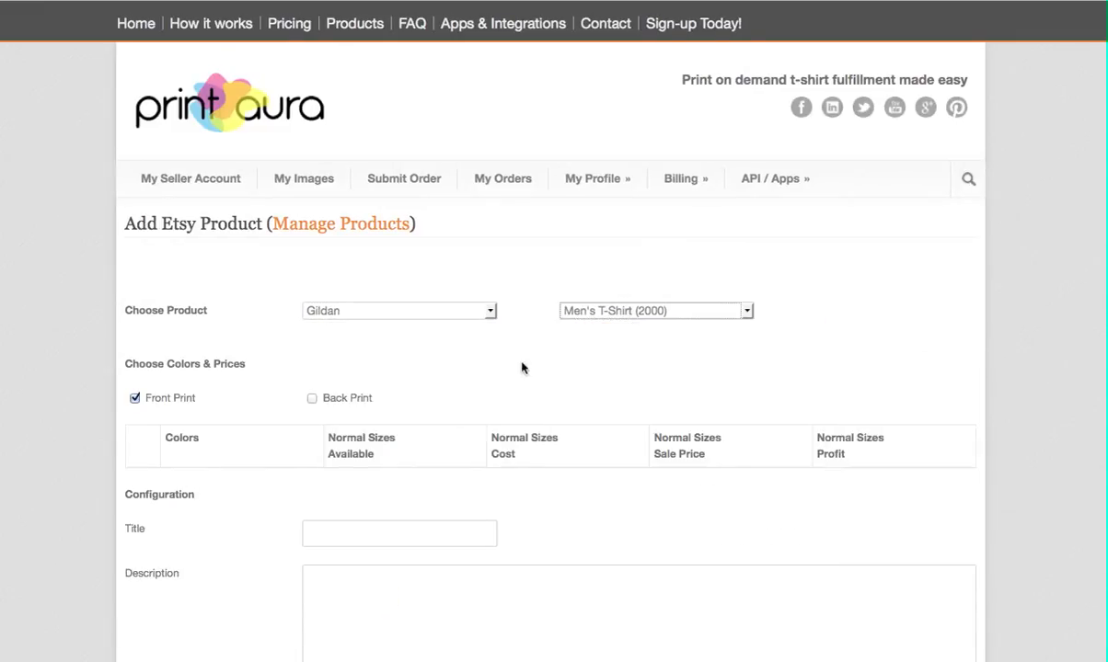
pyautogui.scroll(-3)
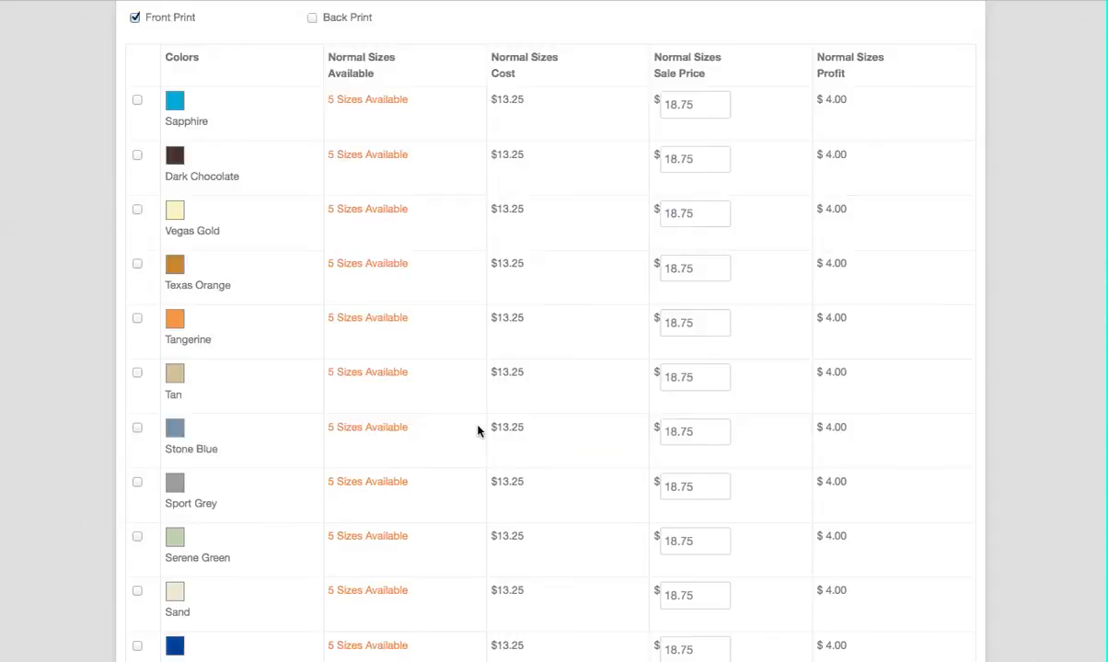
pyautogui.scroll(-3)
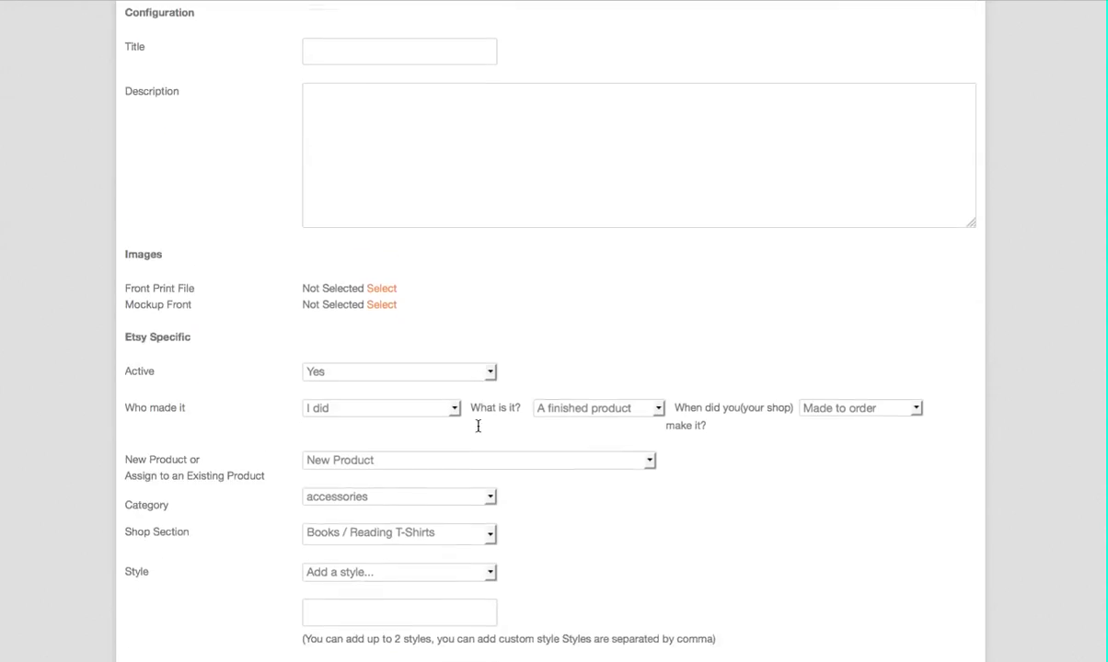
# Set the Etsy product's Shipping Template to the T-Shirts profile in Print Aura
pyautogui.scroll(-3)
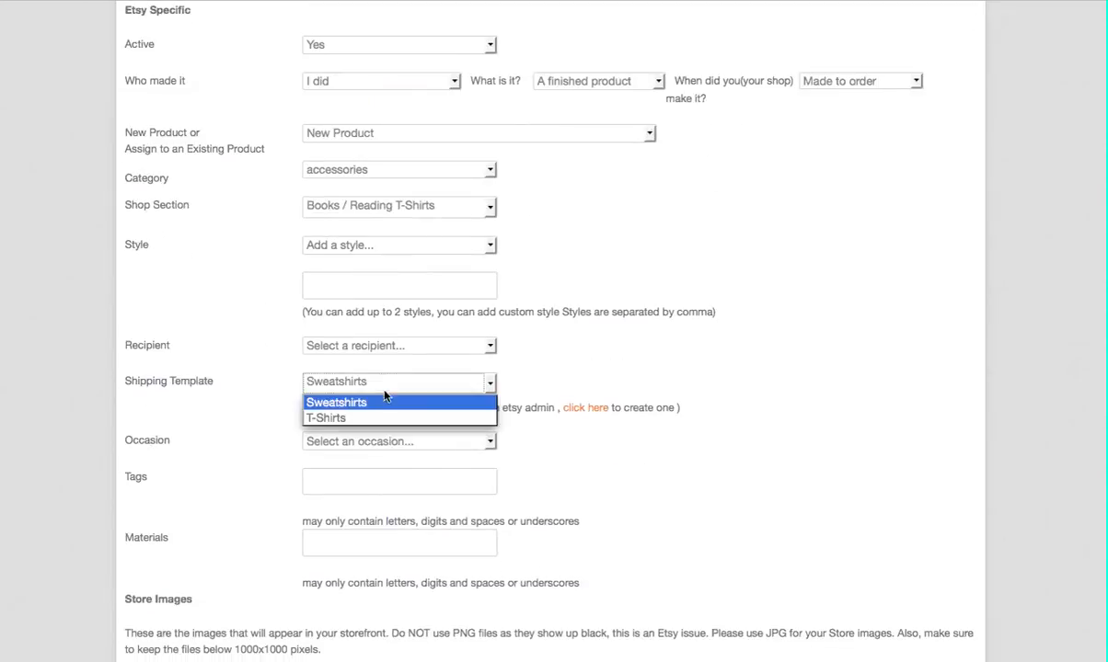
pyautogui.moveTo(326, 418)
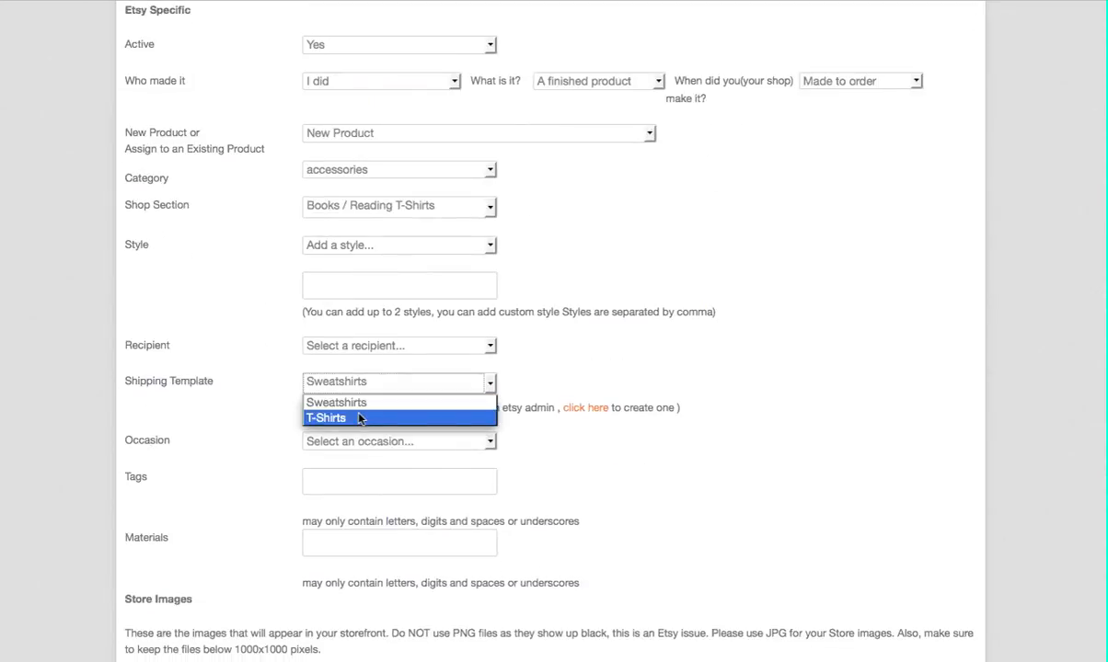
pyautogui.click(326, 417)
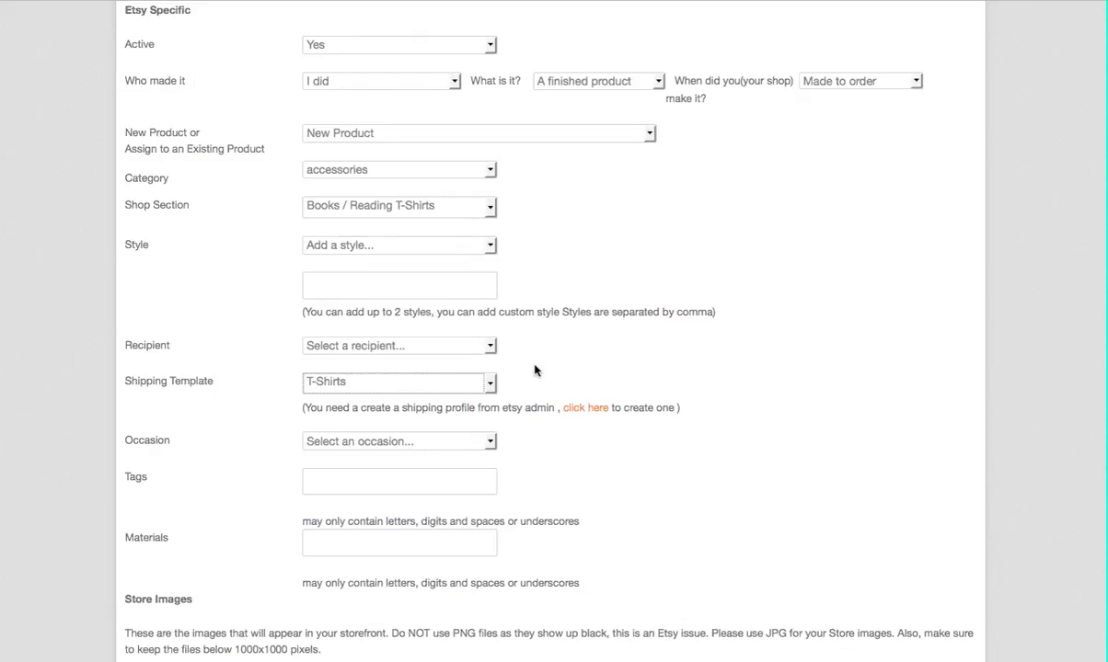
pyautogui.moveTo(511, 187)
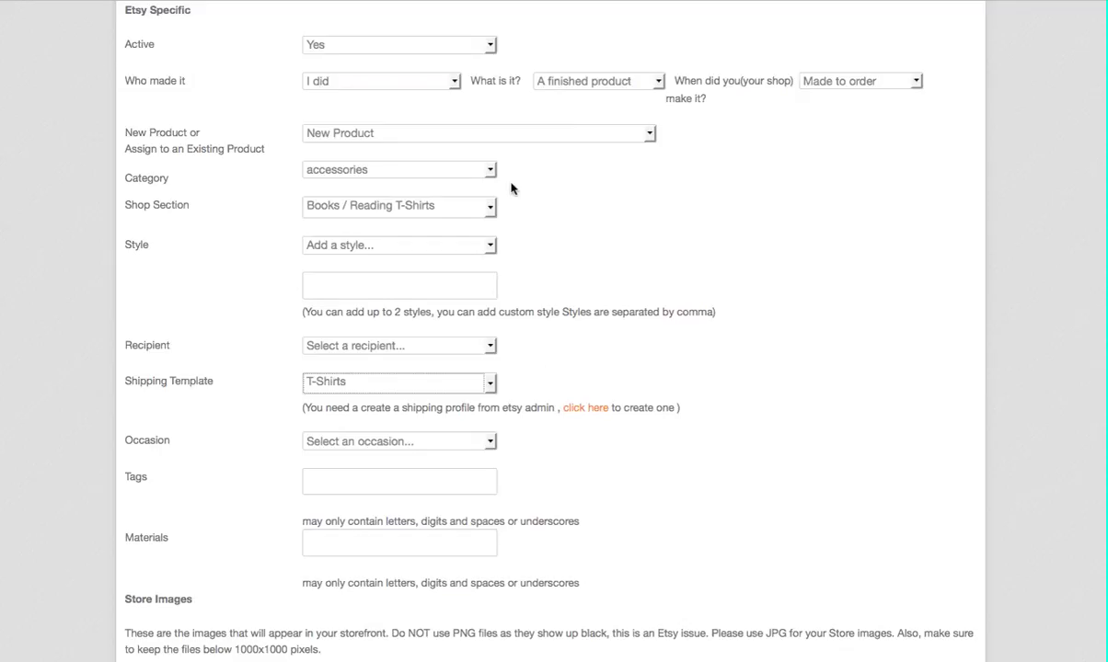
pyautogui.moveTo(523, 195)
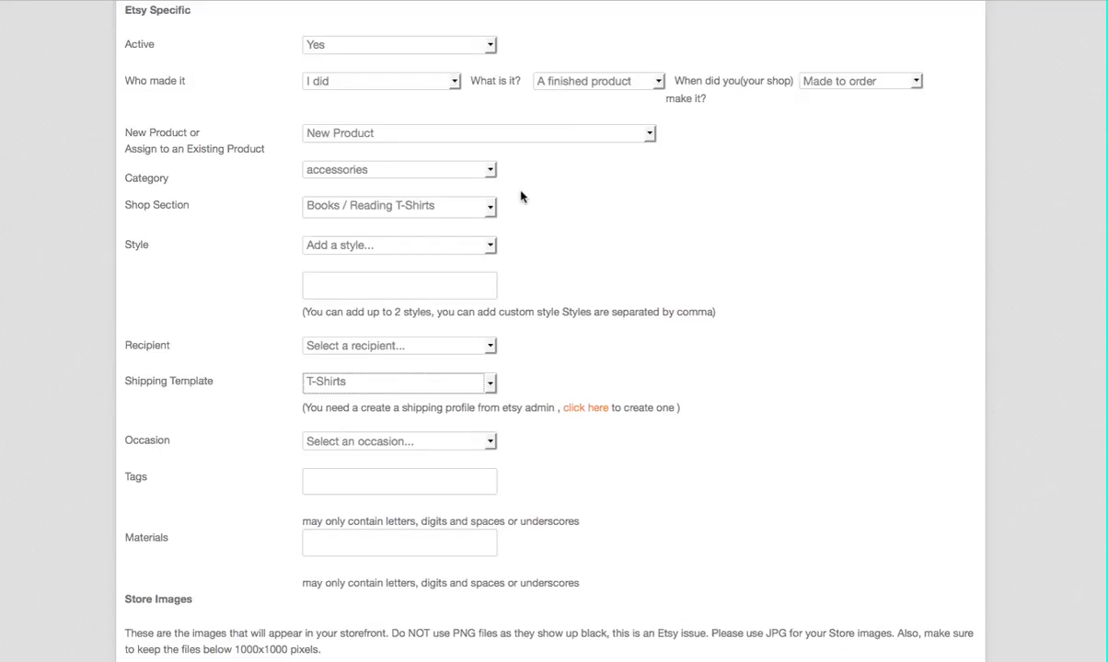